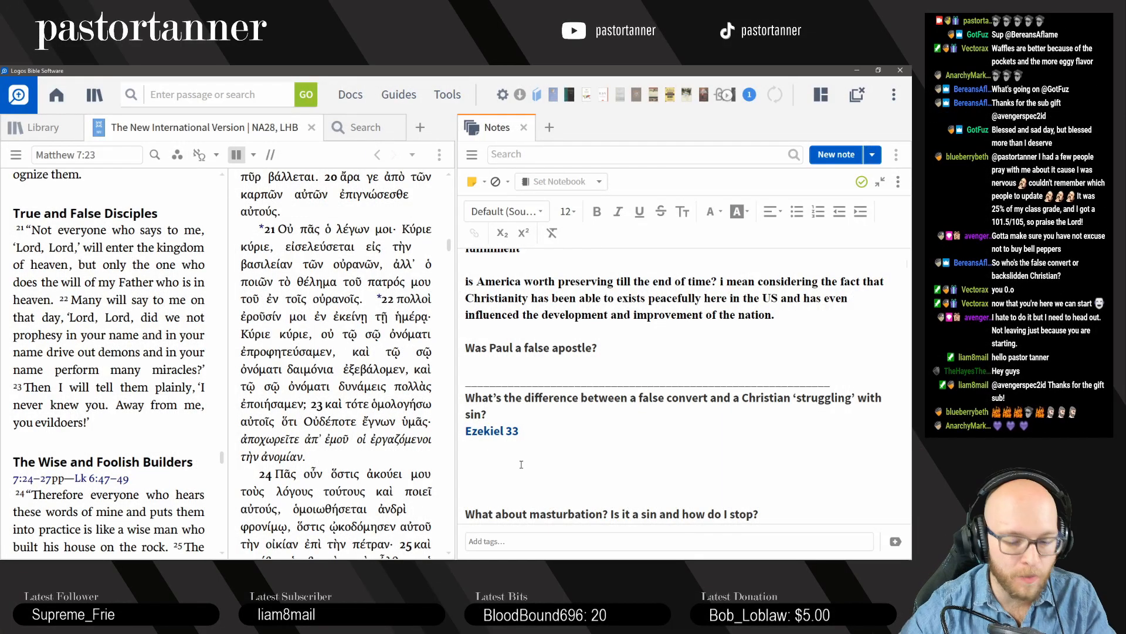
Step: Add under Ezekiel 33 that your profession of faith is NOT what gets you into heaven
text(Your profession of faith in Jesus is)
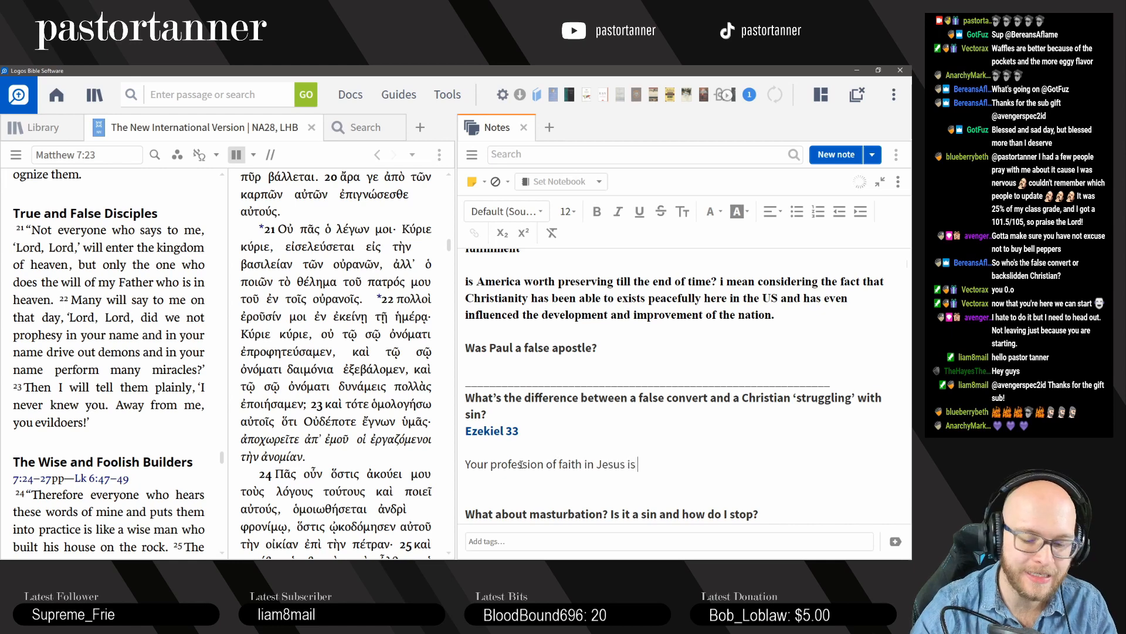
text(NOT what gets y)
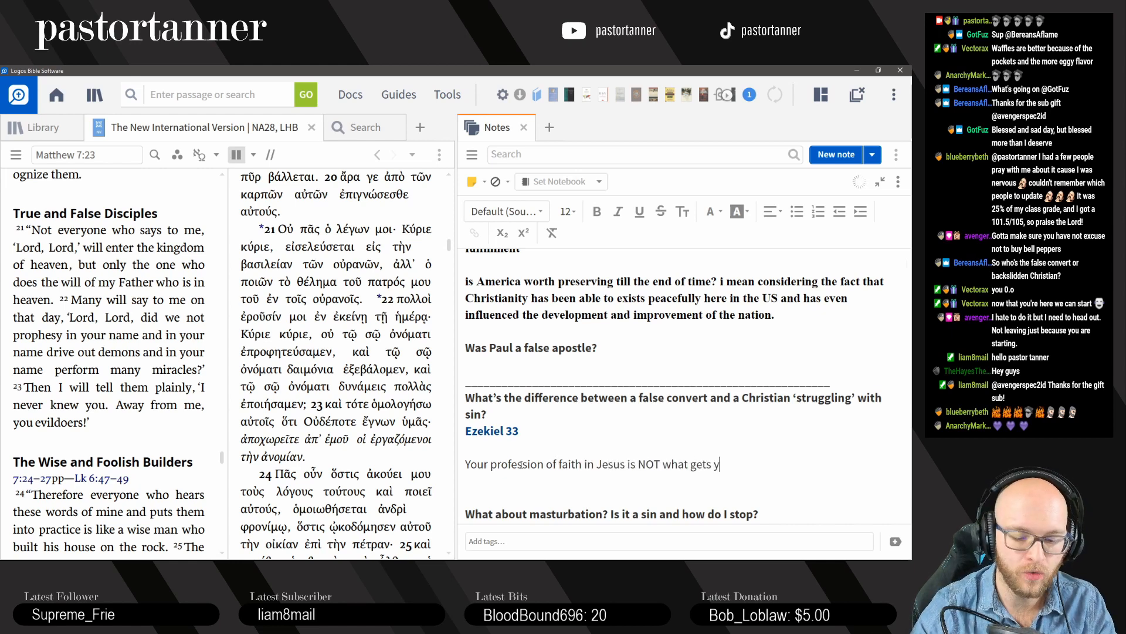
text(ou into heaven:)
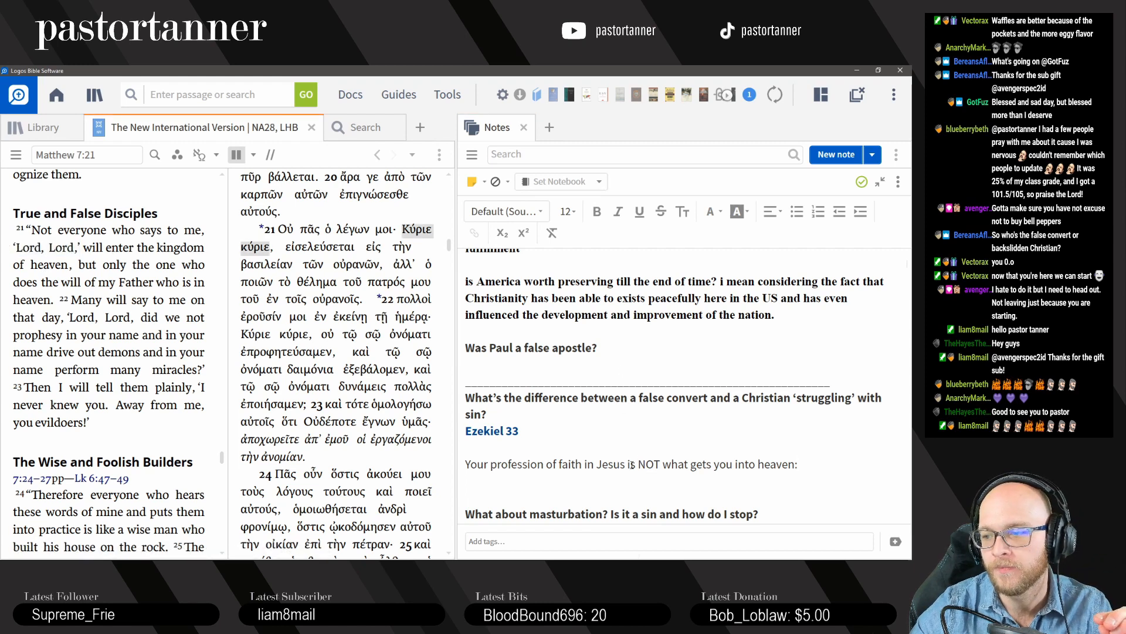
Step: Reword 'NOT what' as 'NO ASSURANCE' and highlight the phrase about doing the Father's will
drag(638, 464, 715, 465)
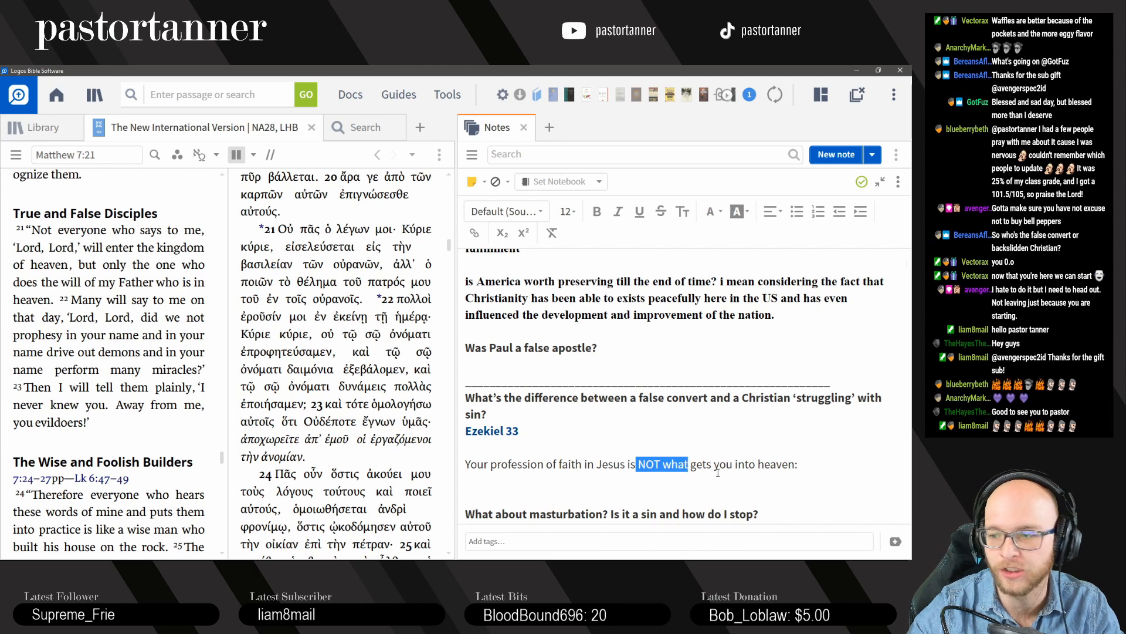
text(NO ASSURANCE t)
text(By the Holy Spirit -)
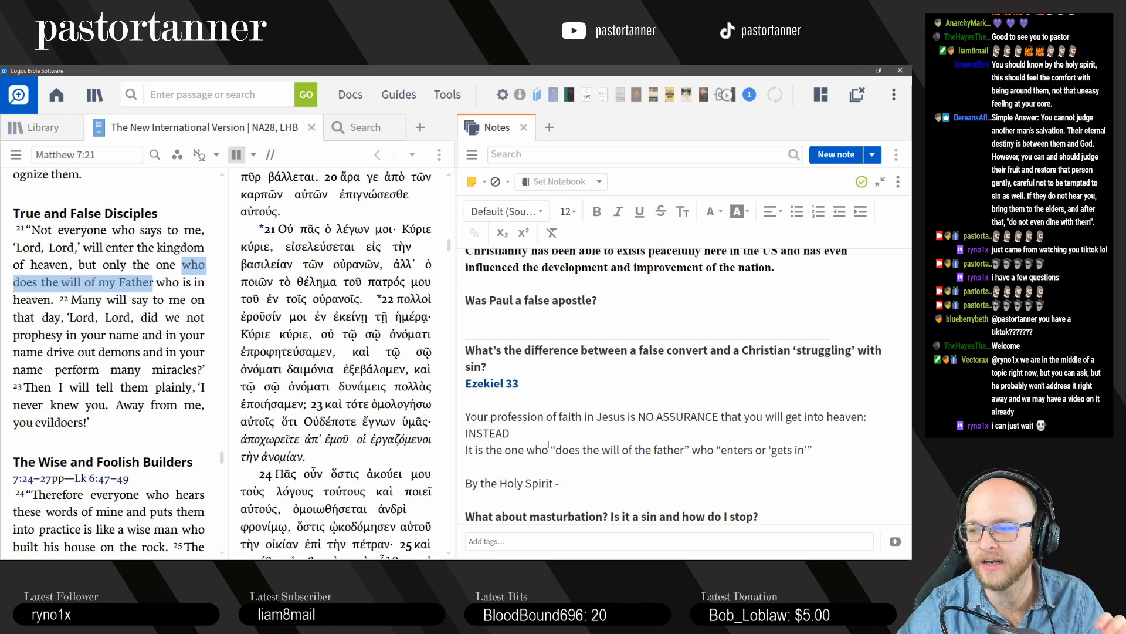
drag(557, 449, 685, 449)
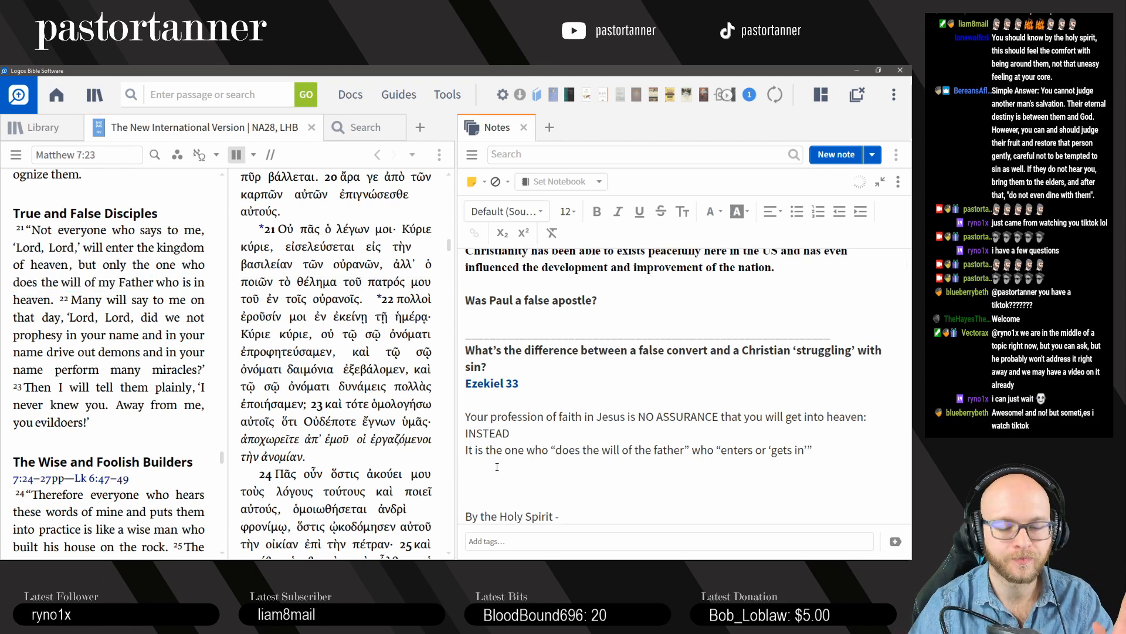
Step: Add the question 'Is this teaching that you "enter heaven" through good works?' to the note
text(Is this teach)
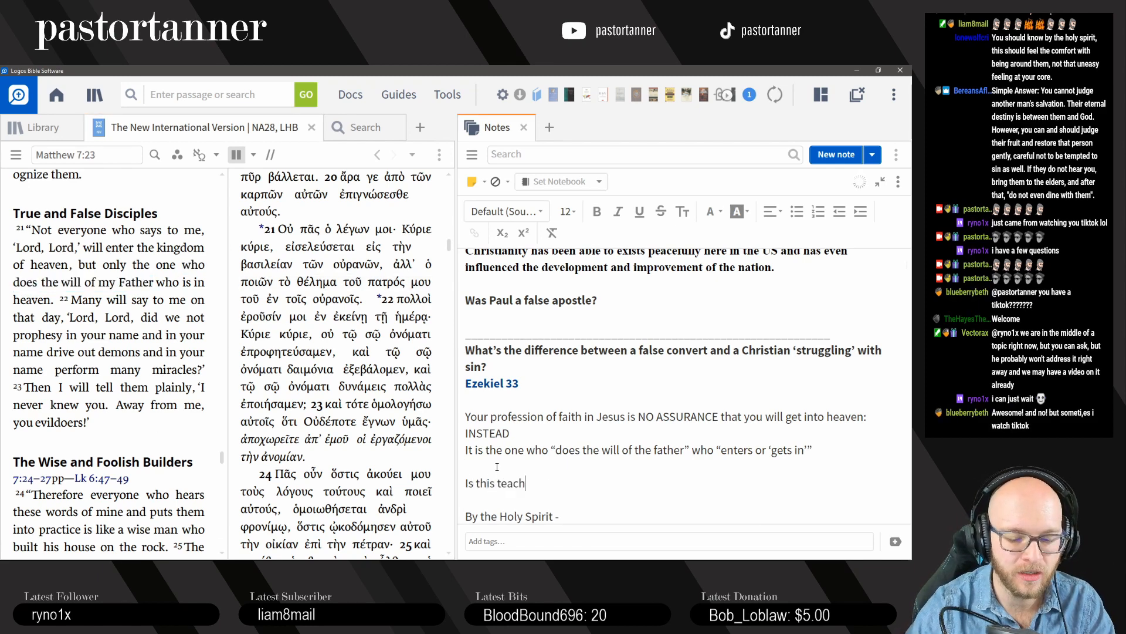
text(ing that you)
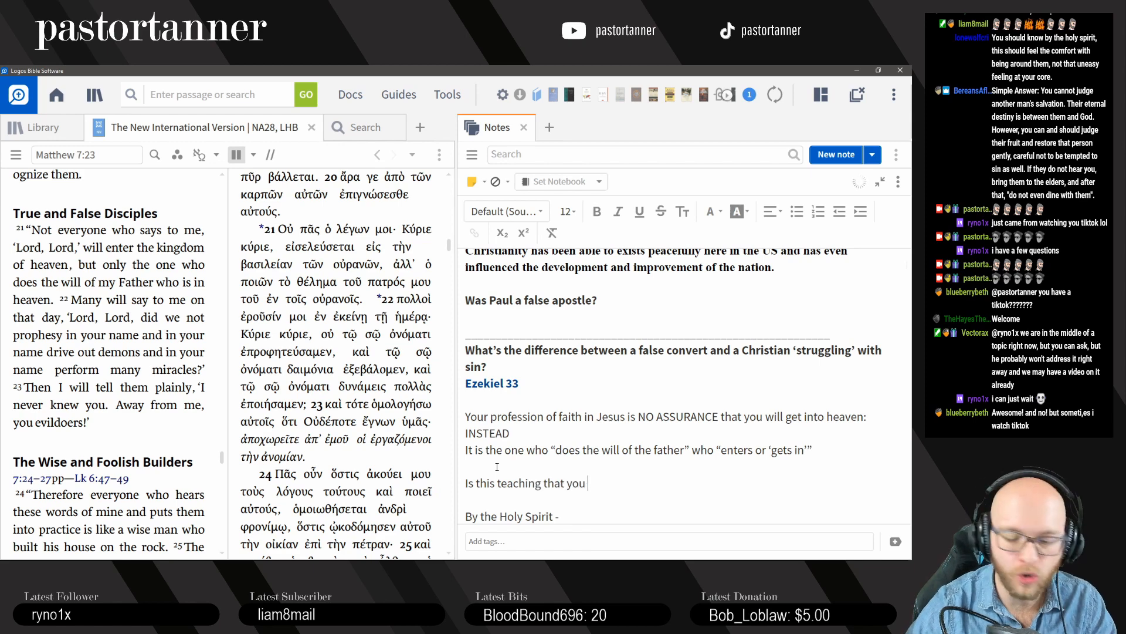
text(enter he)
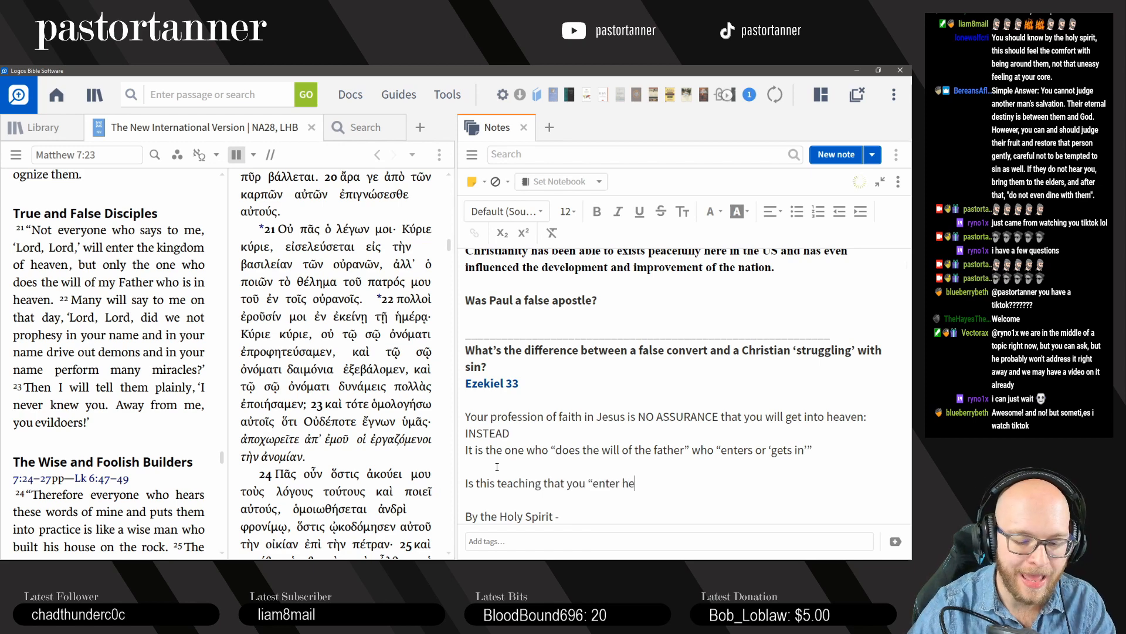
text(aven" t)
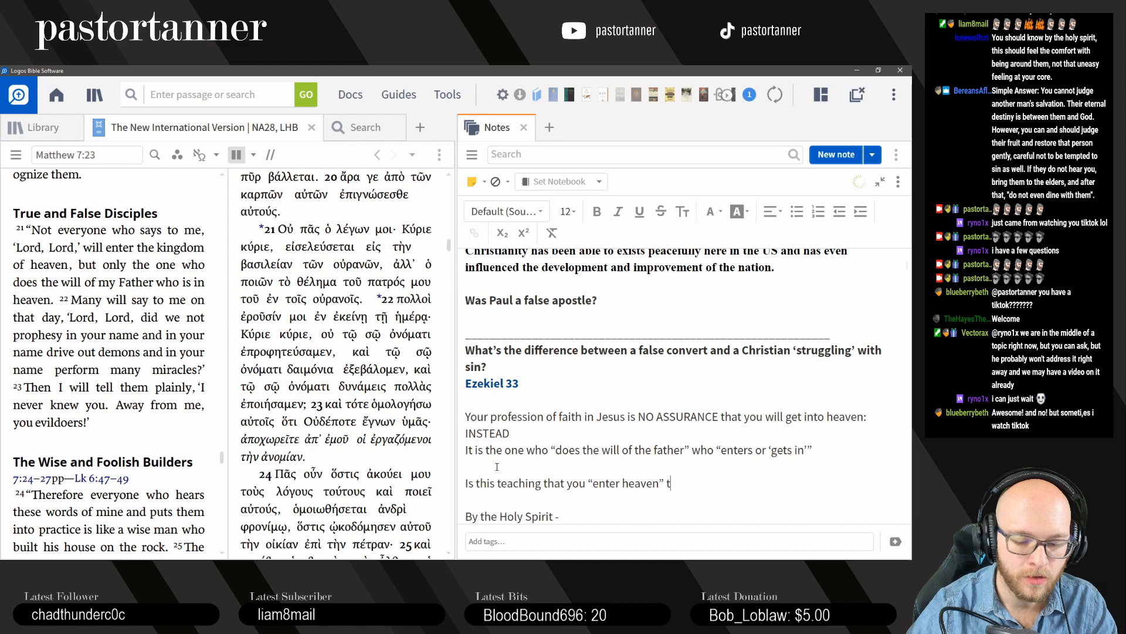
text(hrough good wo)
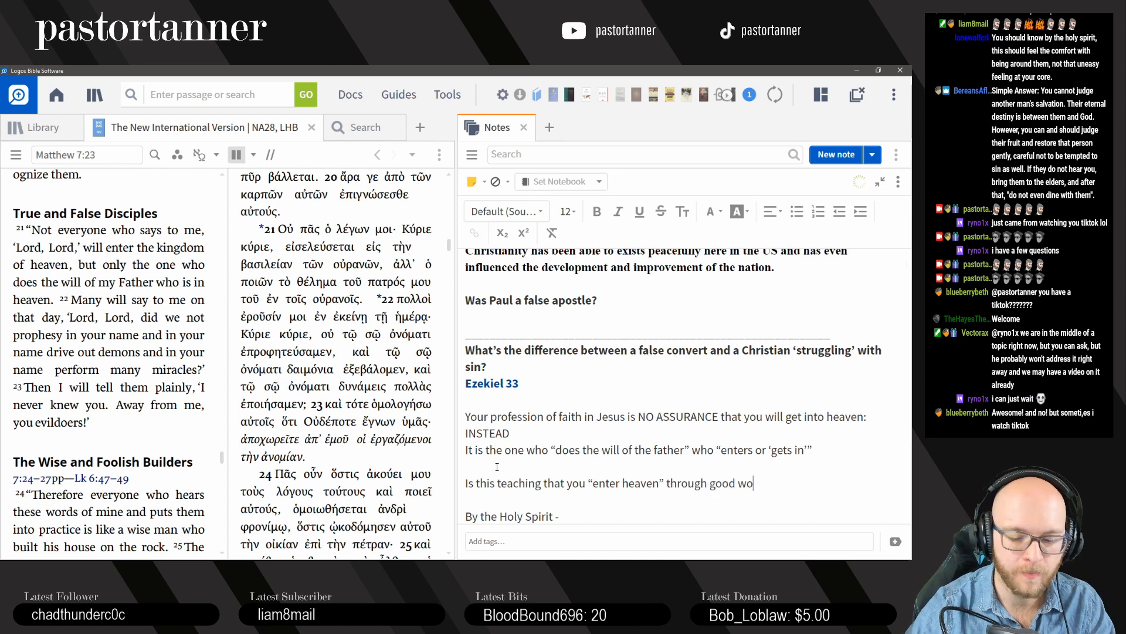
text(rks?)
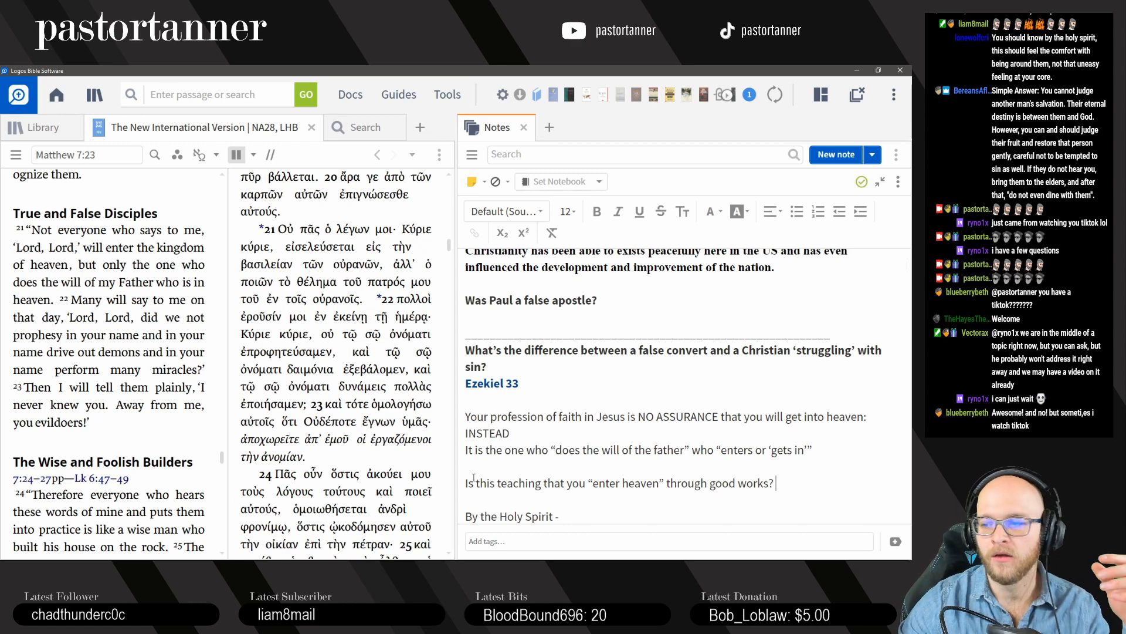
mouse_move(443, 470)
text(The new birth - the one who does the will of the father)
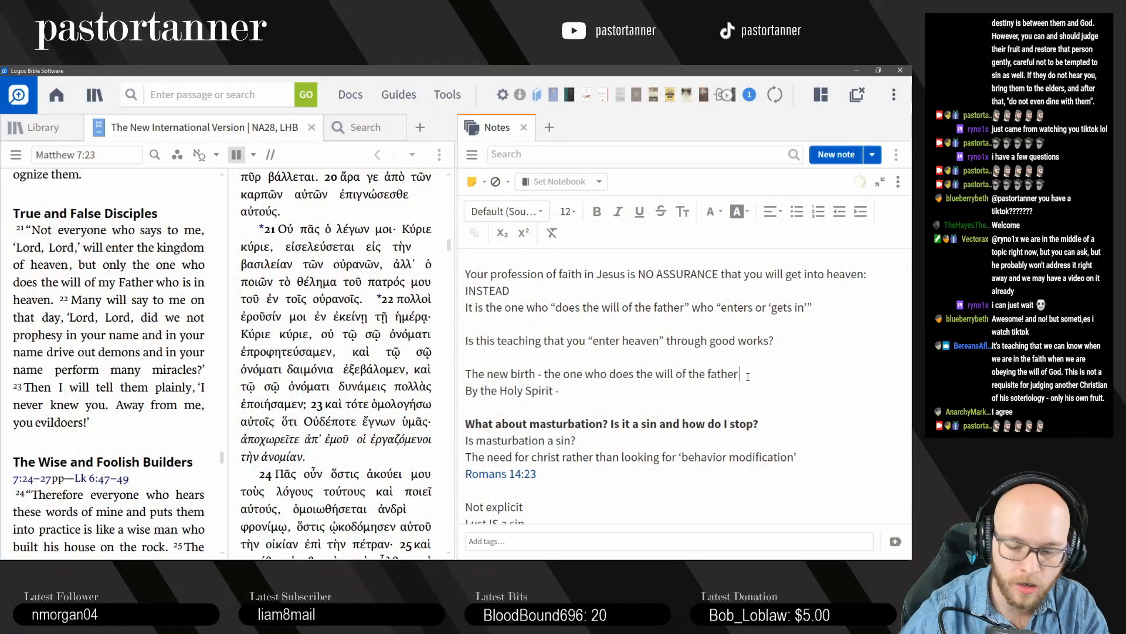
Step: Append the FRUIT of salvation line, 'Regeneration is necessary' after 'By the Holy Spirit -', and 'Sinless perfection?'
text(- Demonstrating the necessary FRUIT of salvation)
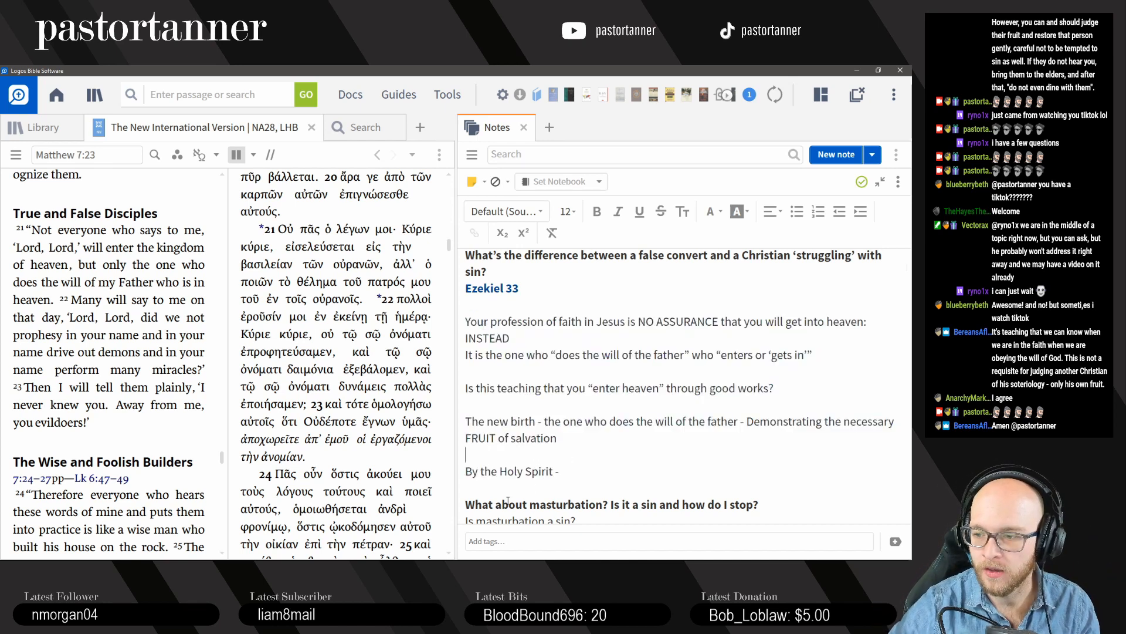
click(551, 471)
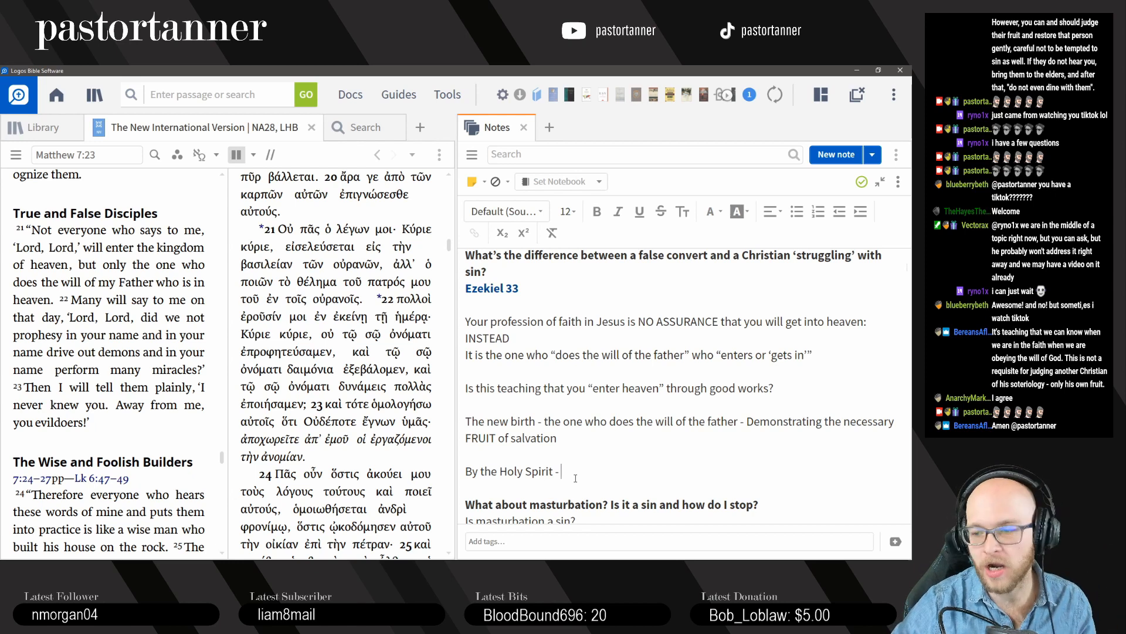
text(Reg)
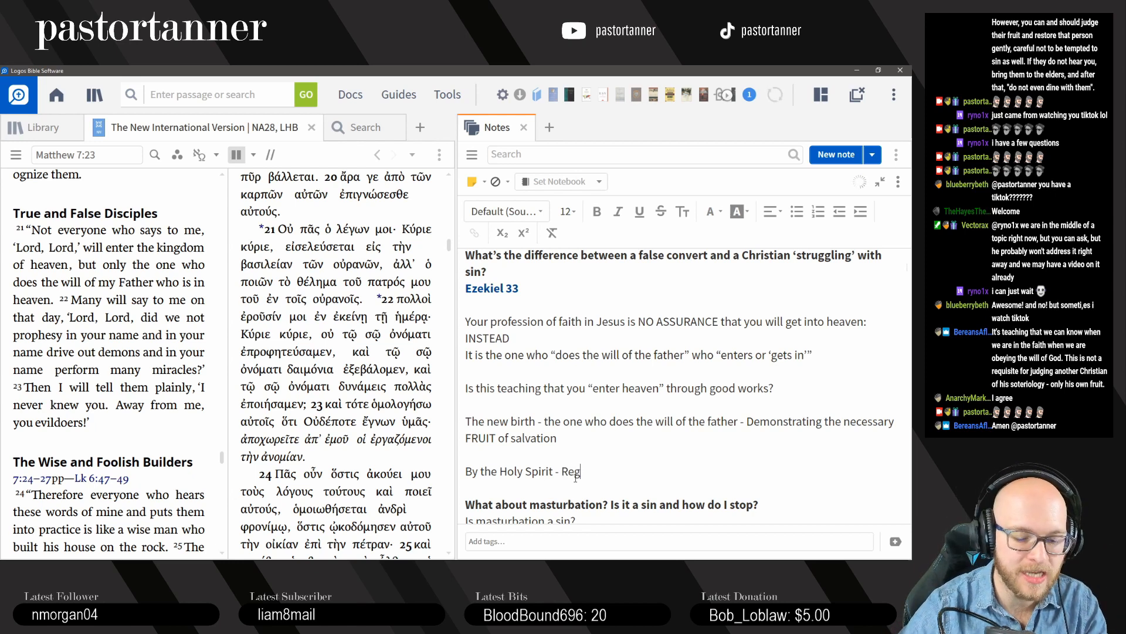
text(eneration is necessary)
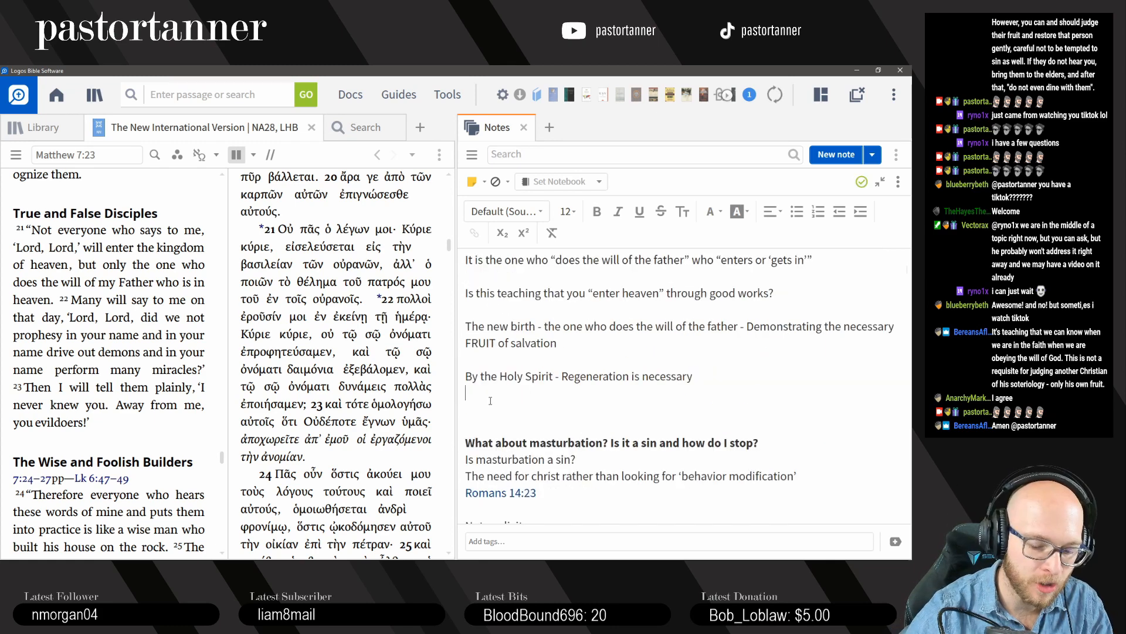
text(Sinless perfection)
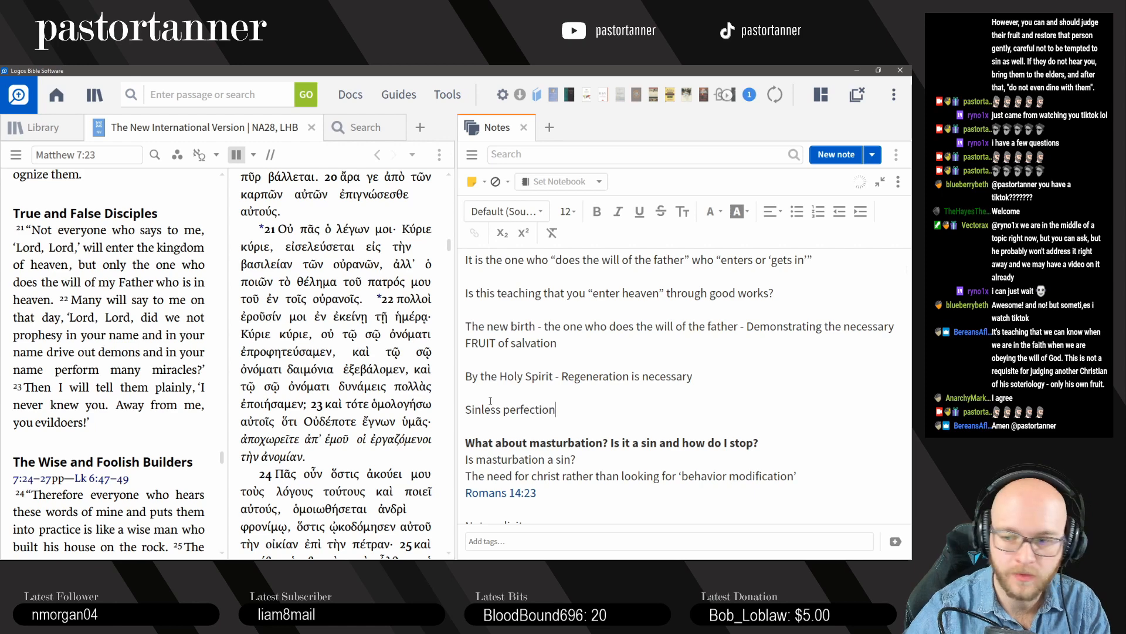
text(?)
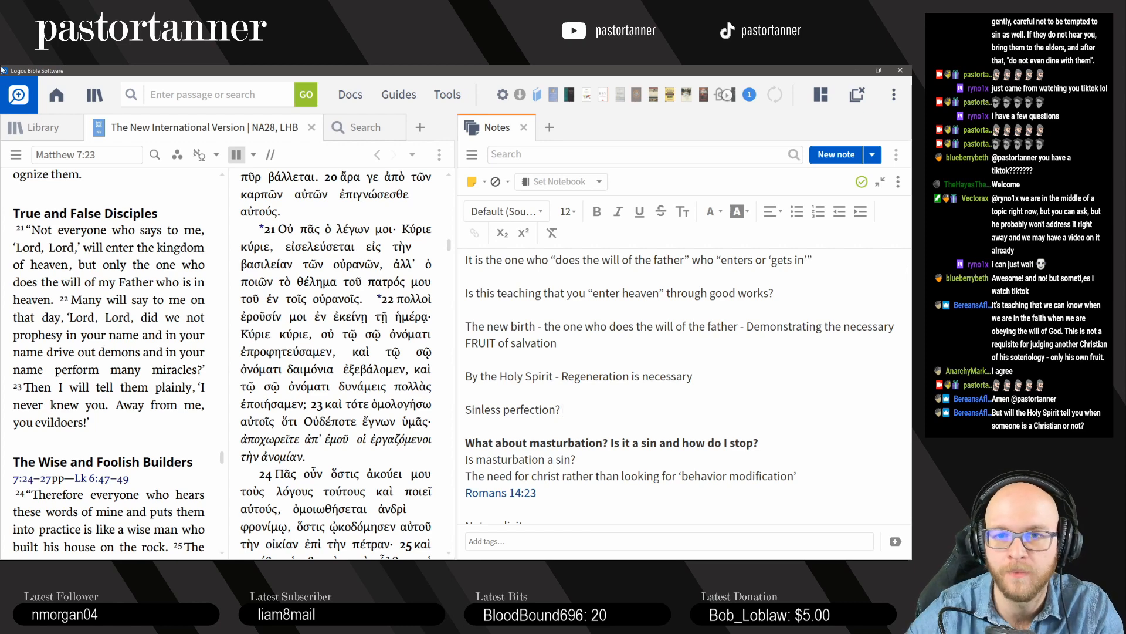
Step: Bring up 1 John 3 in the Bible pane and highlight 'continues to sin' in verse 6 and nearby phrases
text(1 j)
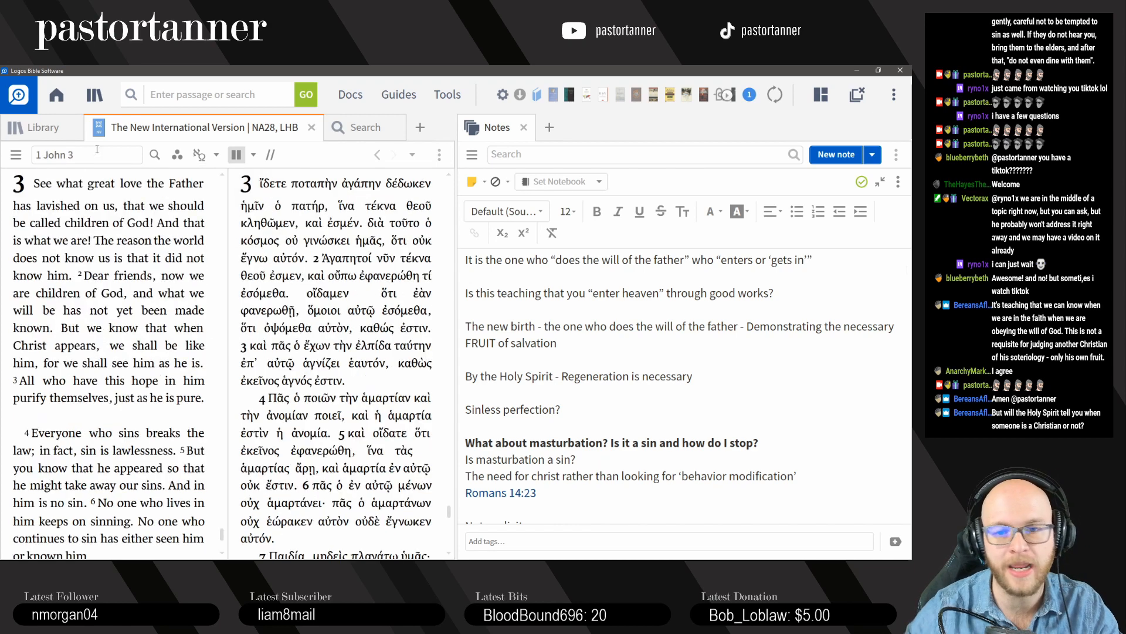
scroll(down, 3)
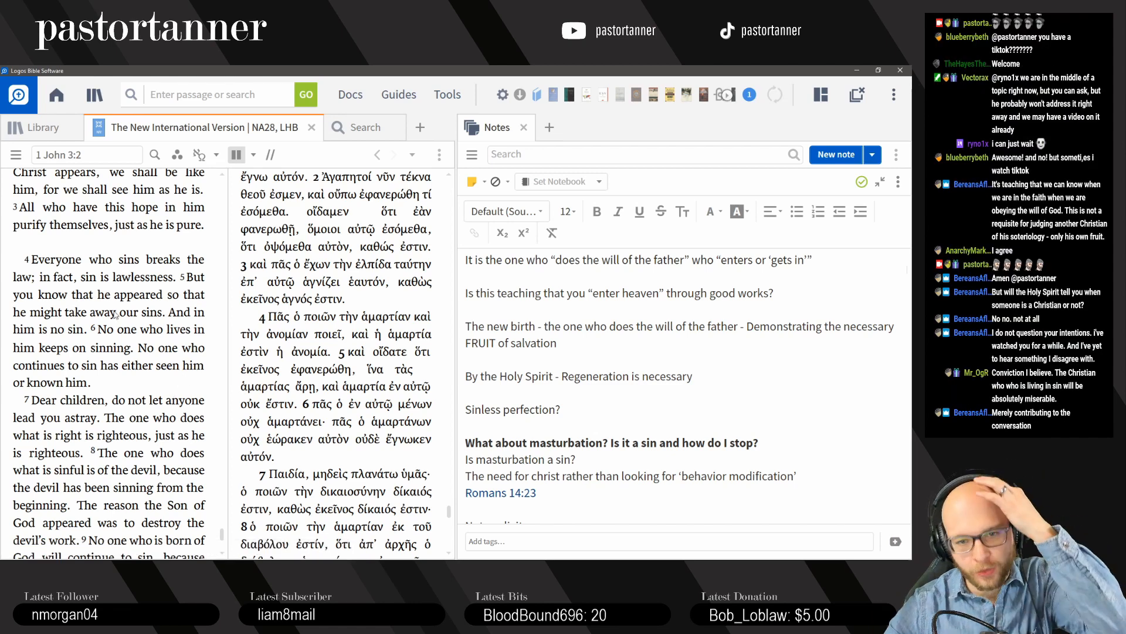
drag(26, 260, 91, 382)
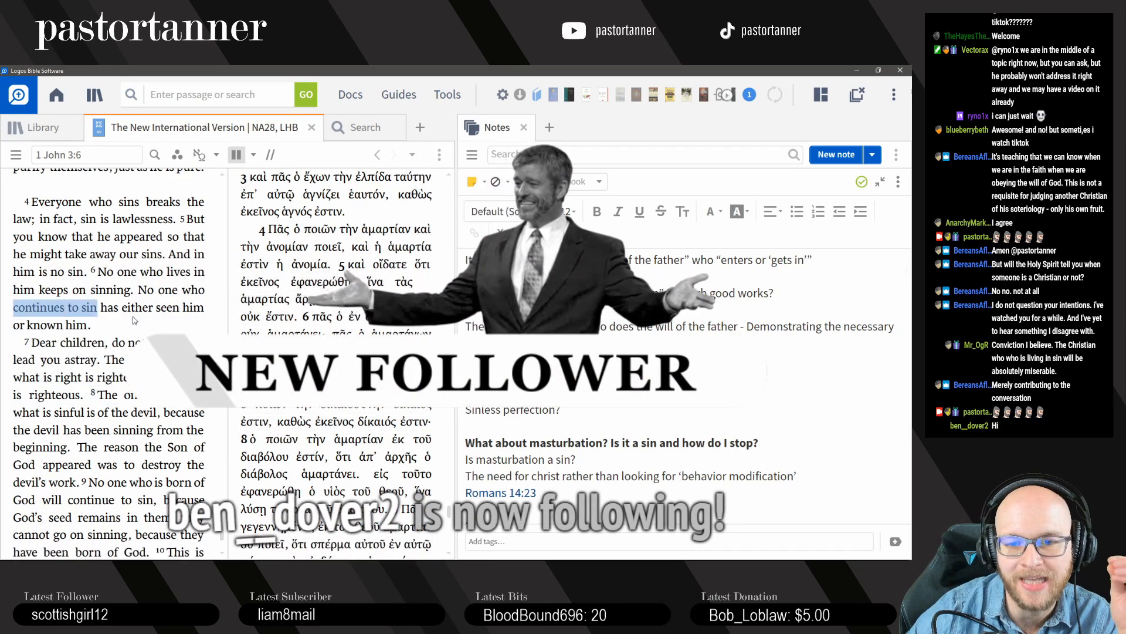
scroll(down, 3)
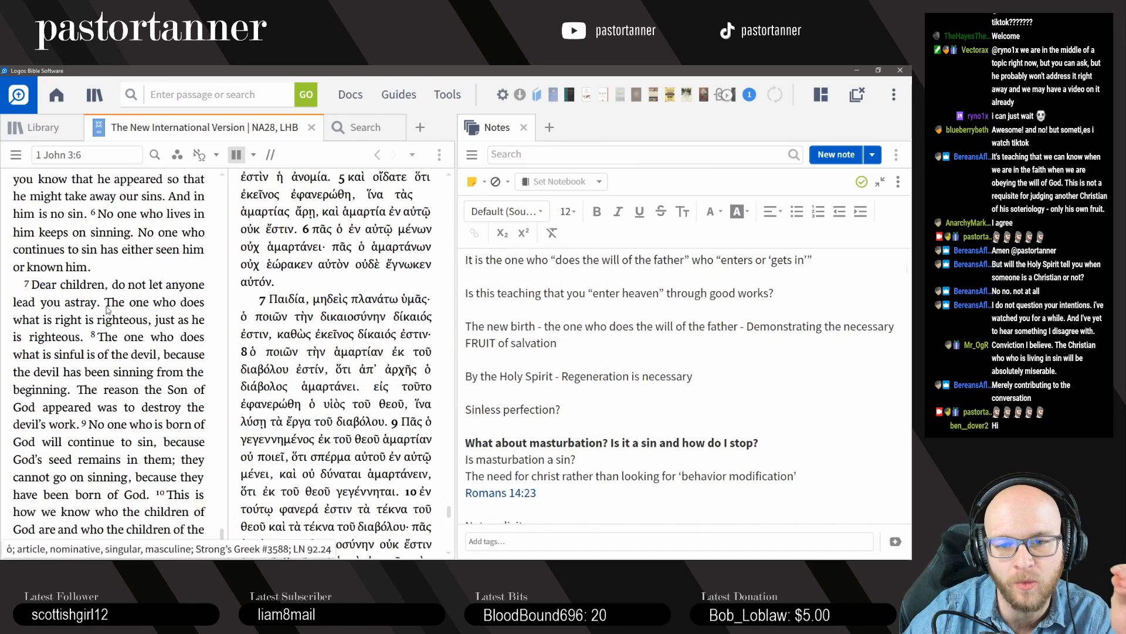
drag(104, 302, 86, 337)
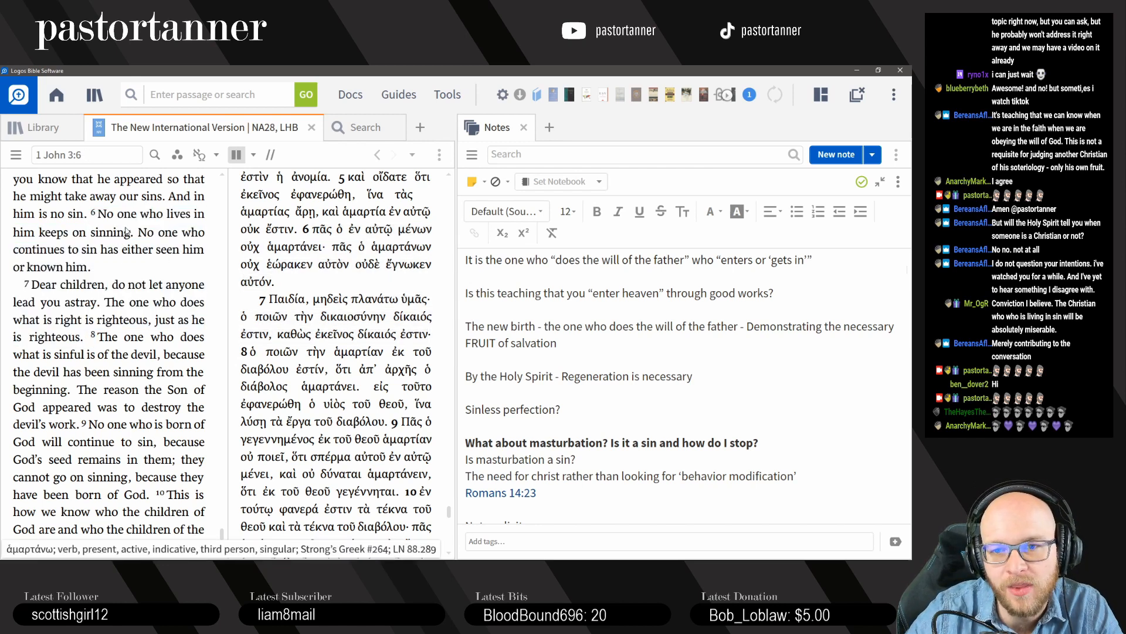
drag(13, 231, 82, 249)
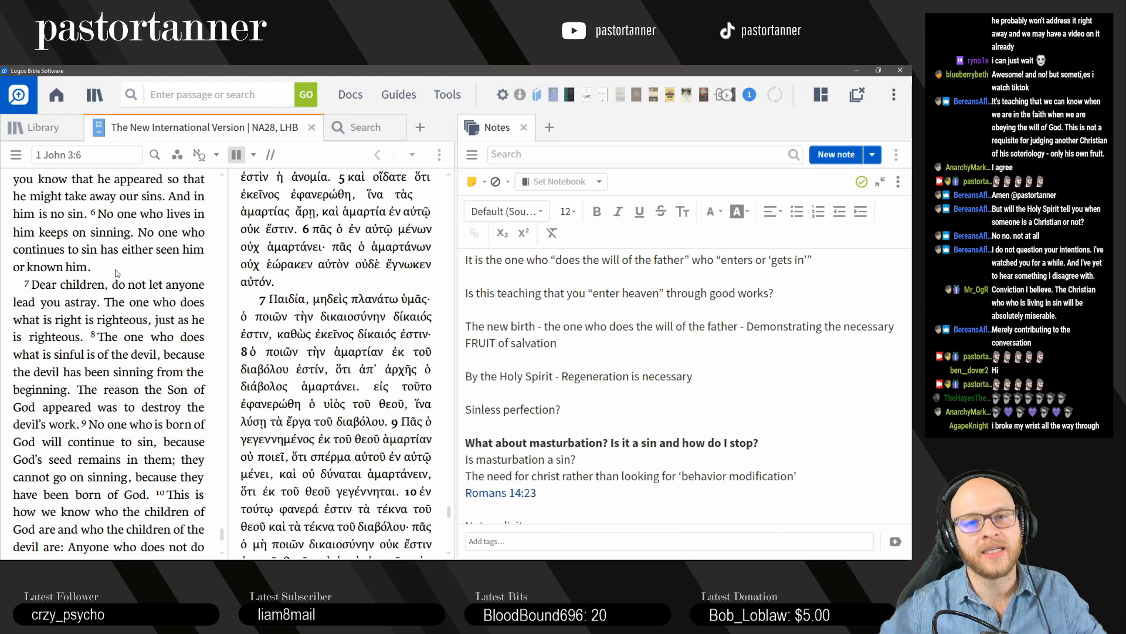
mouse_move(115, 273)
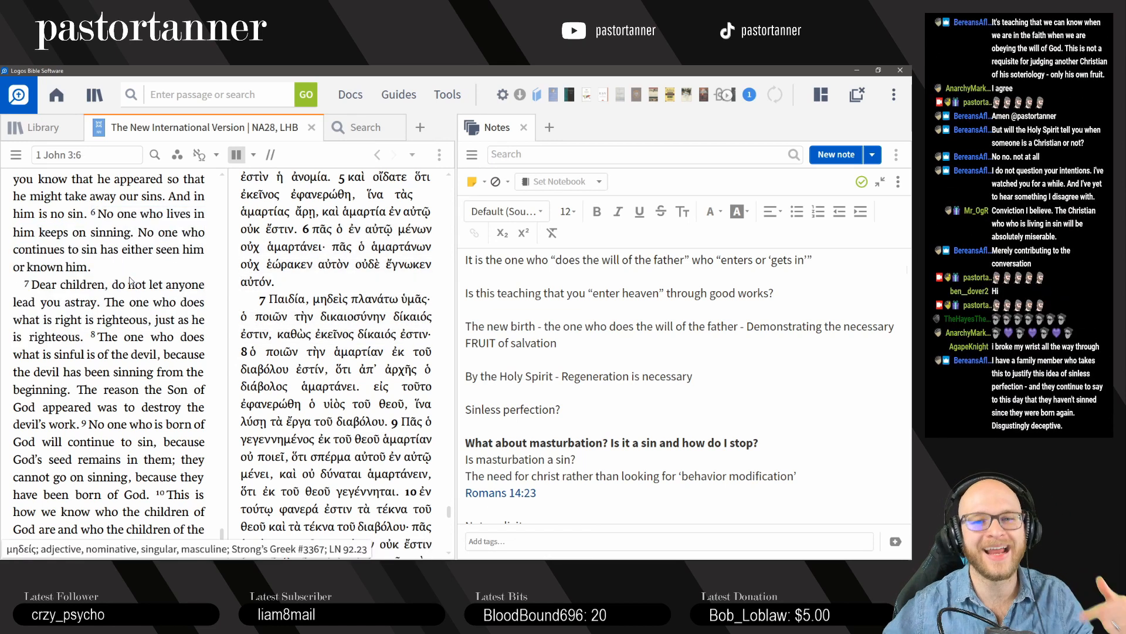
Step: Show the note's false-convert question under Ezekiel 33 beside Hebrews 12:7 on discipline
click(565, 410)
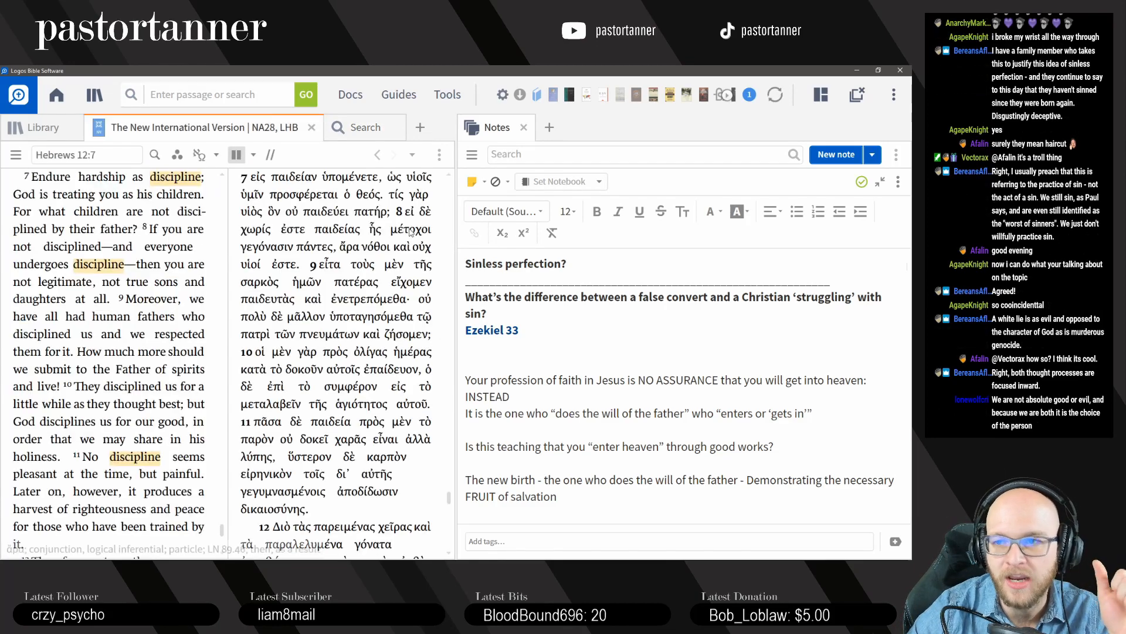
Step: Add 'Hebrews 12:7-8' under Ezekiel 33, correcting the misspelling, and remove bold from Ezekiel 33
text(Henrews)
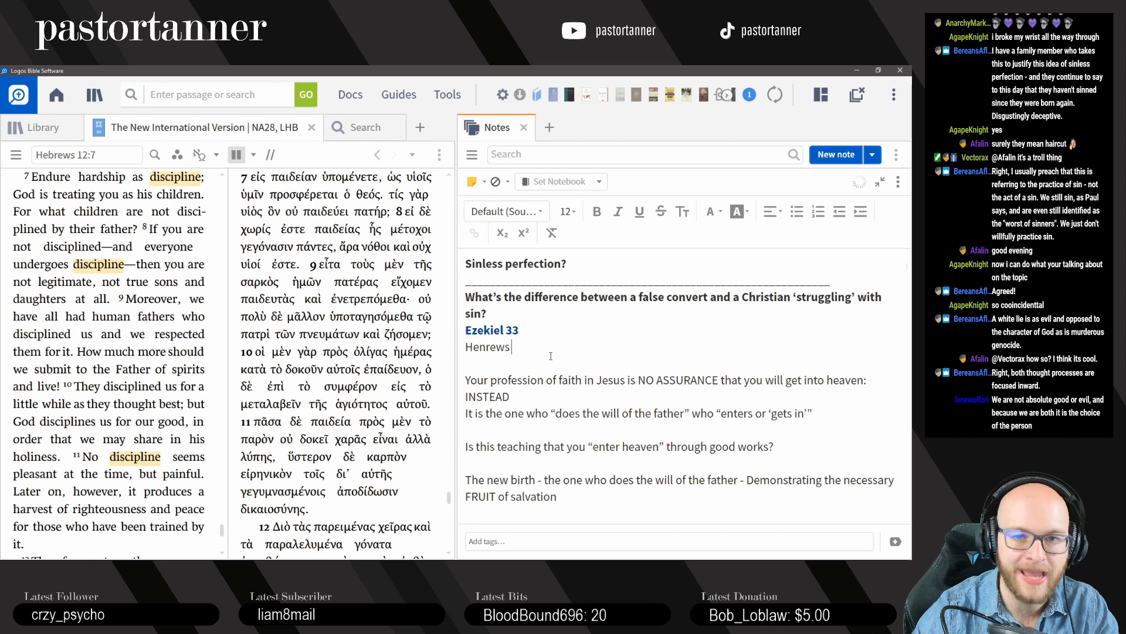
key(BackSpace)
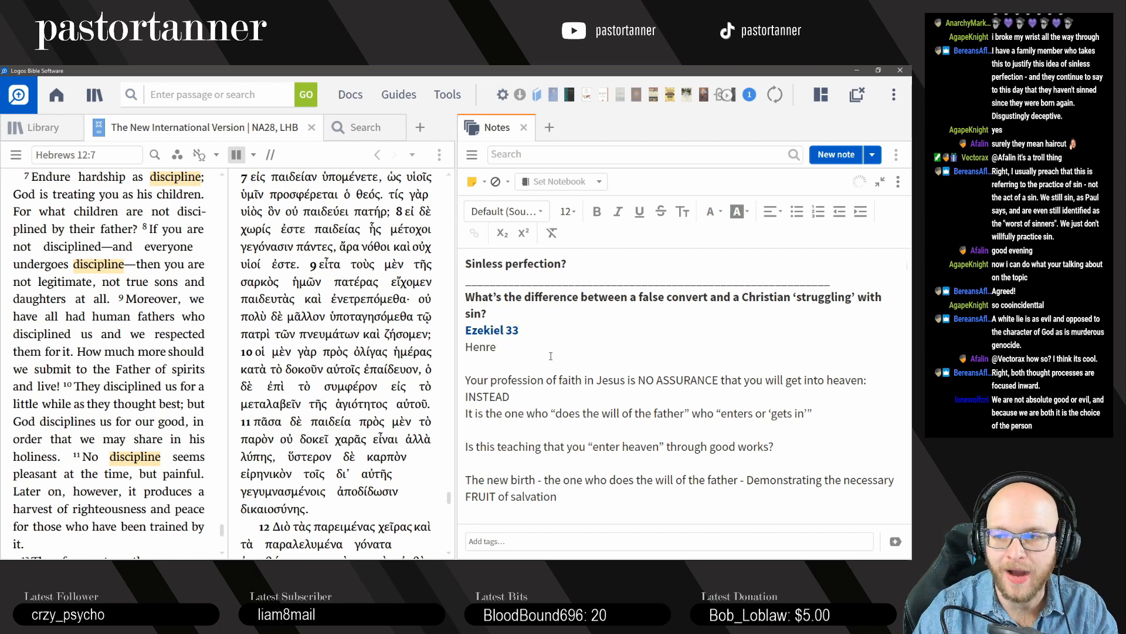
text(Hebrews 12:7-8)
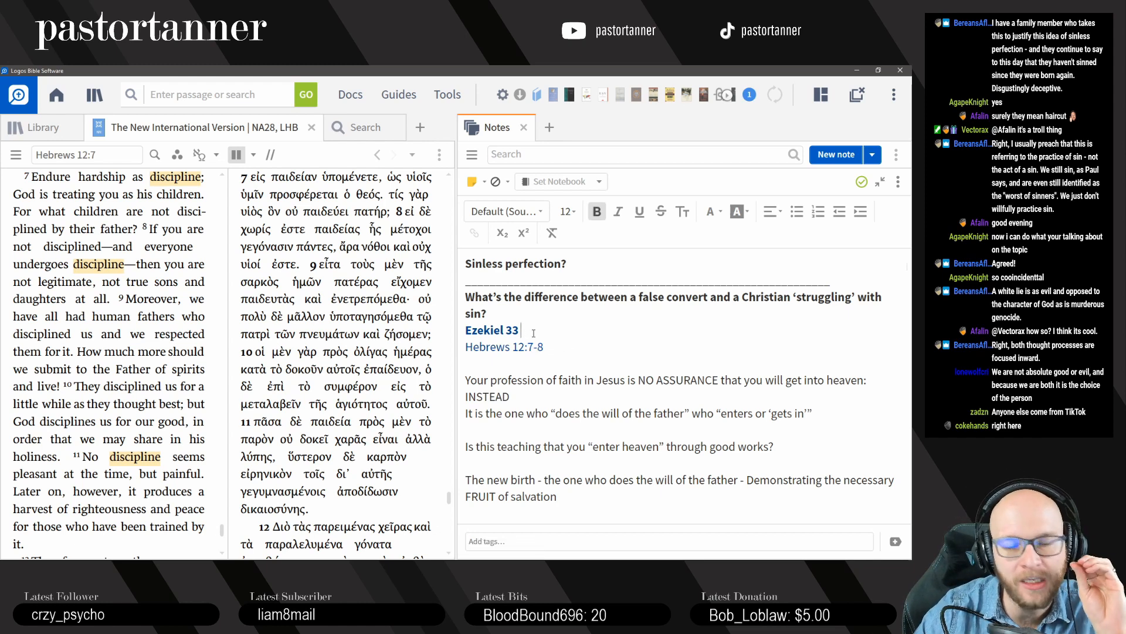
double_click(491, 330)
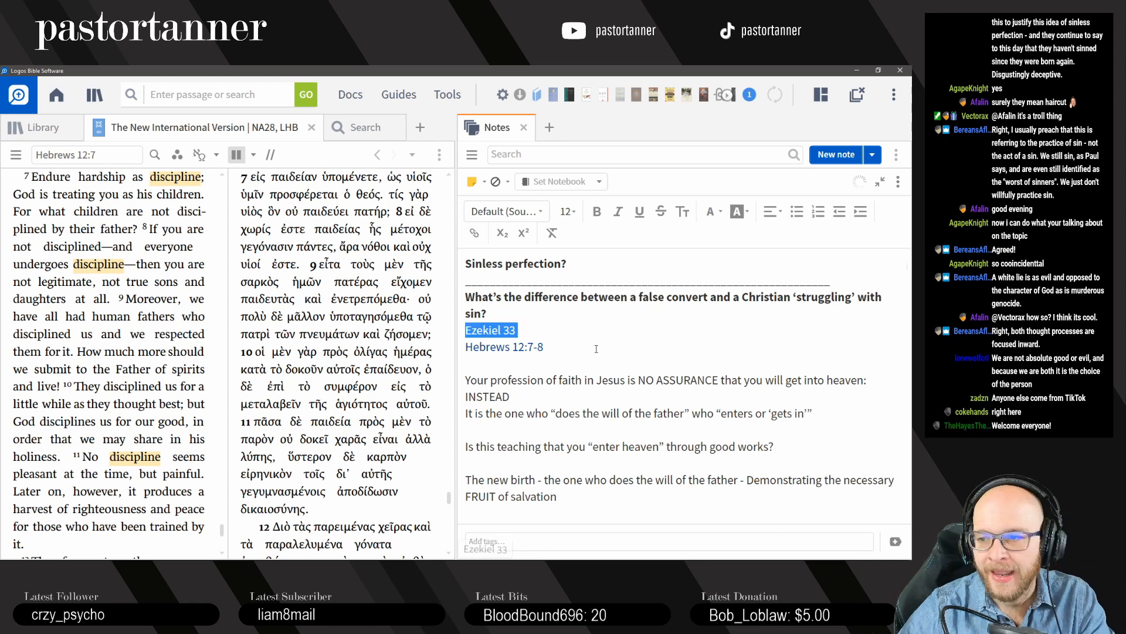
click(503, 346)
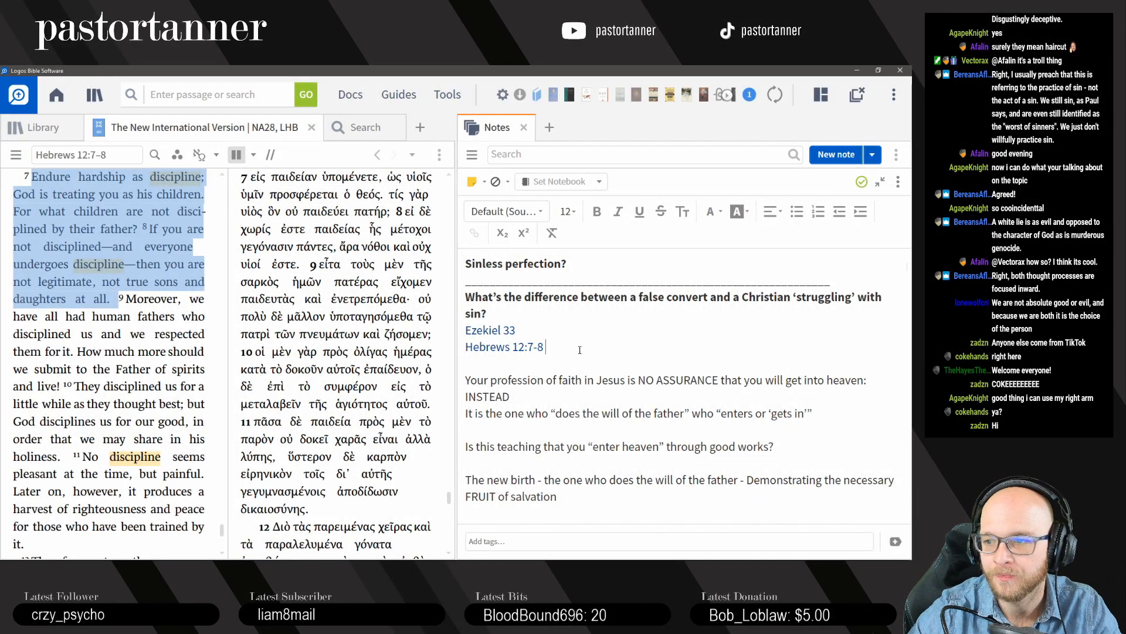
Step: Annotate Hebrews 12:7-8: discipline is a key indicator that you are a child - enduring and growing
text(- discipline is a key indicator that you are a child)
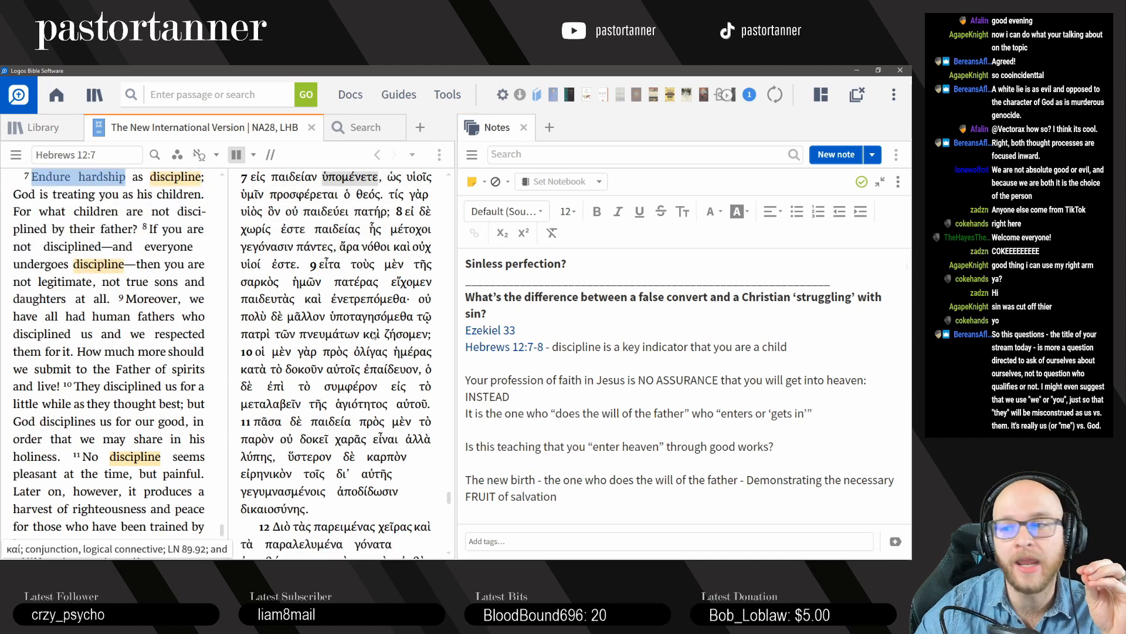
text(- enduring and growing)
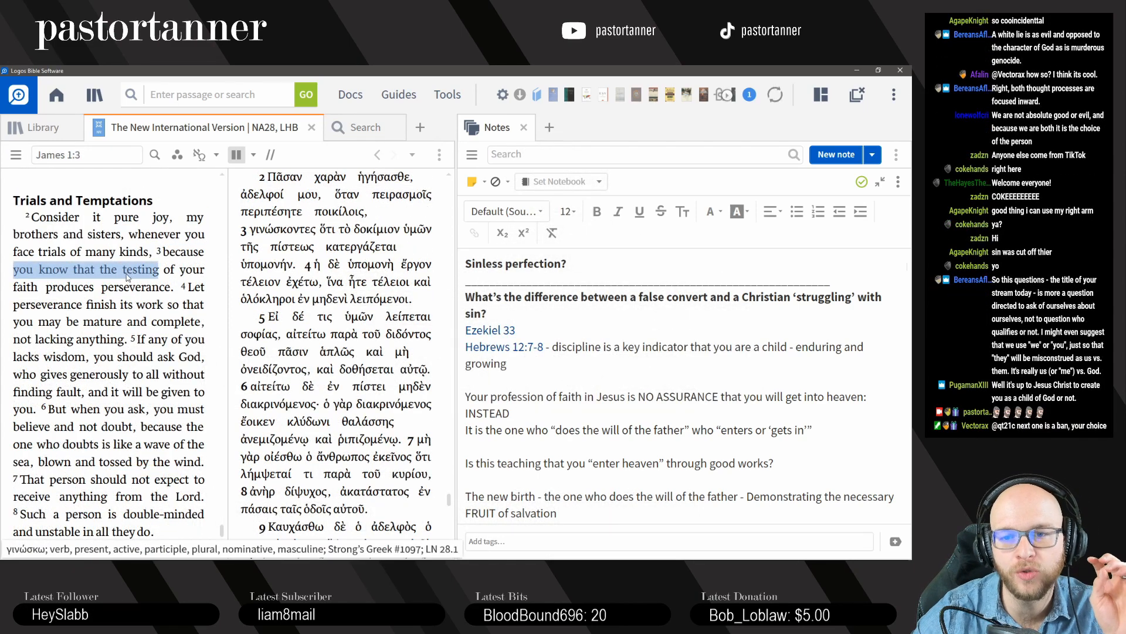
Step: Highlight James 1:2-5 on trials, wisdom and perseverance, then return the Bible pane to Hebrews 12:7
drag(117, 268, 175, 286)
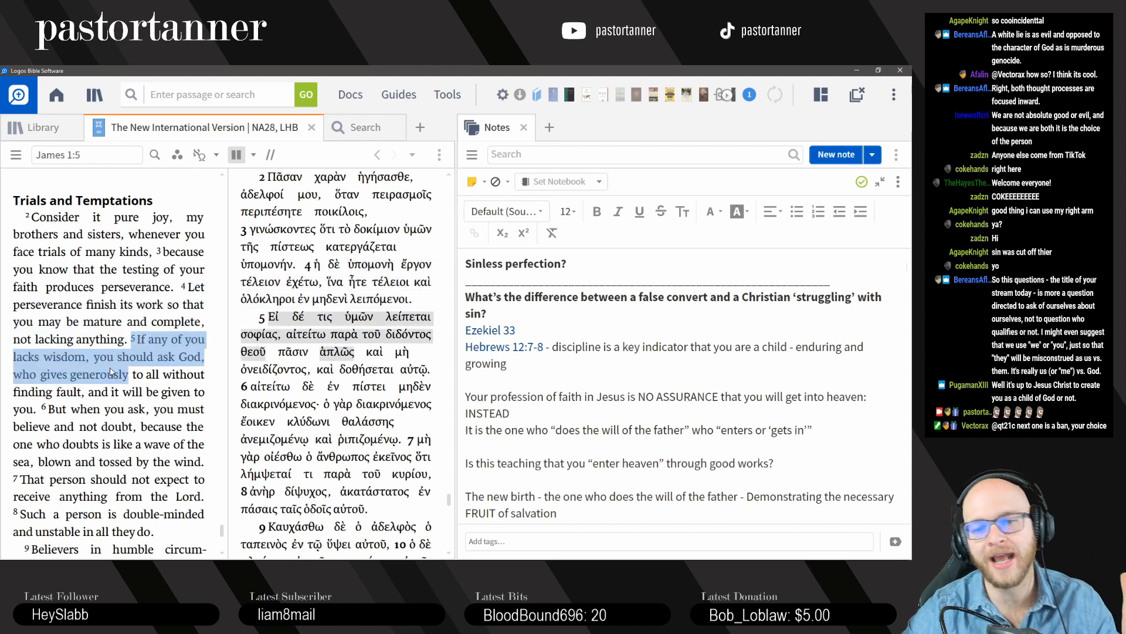
drag(111, 373, 34, 408)
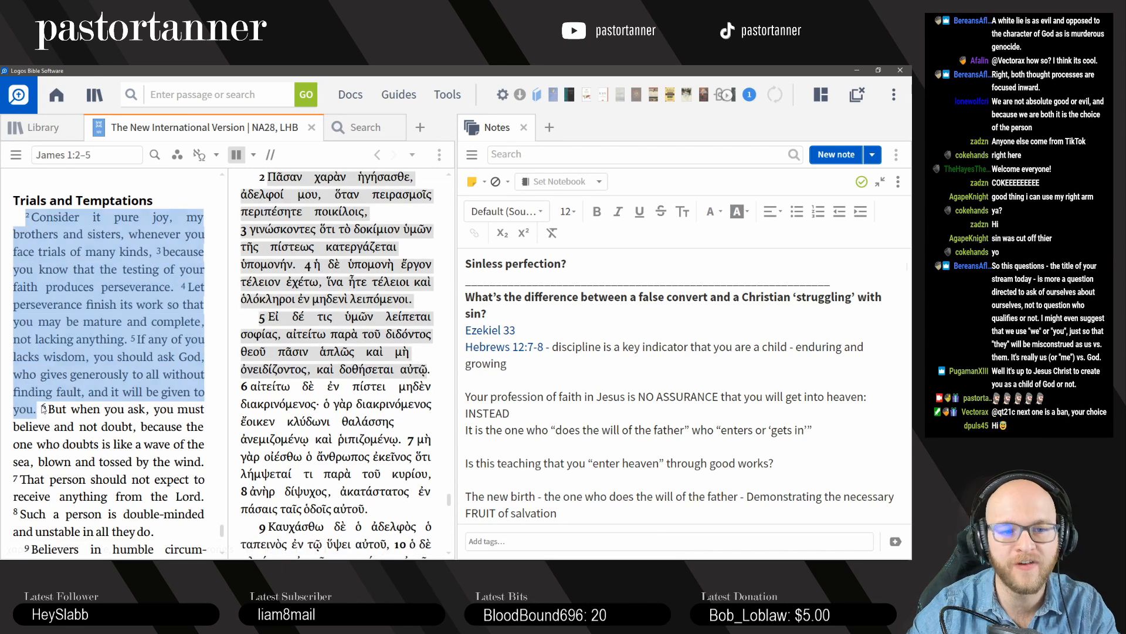
click(166, 217)
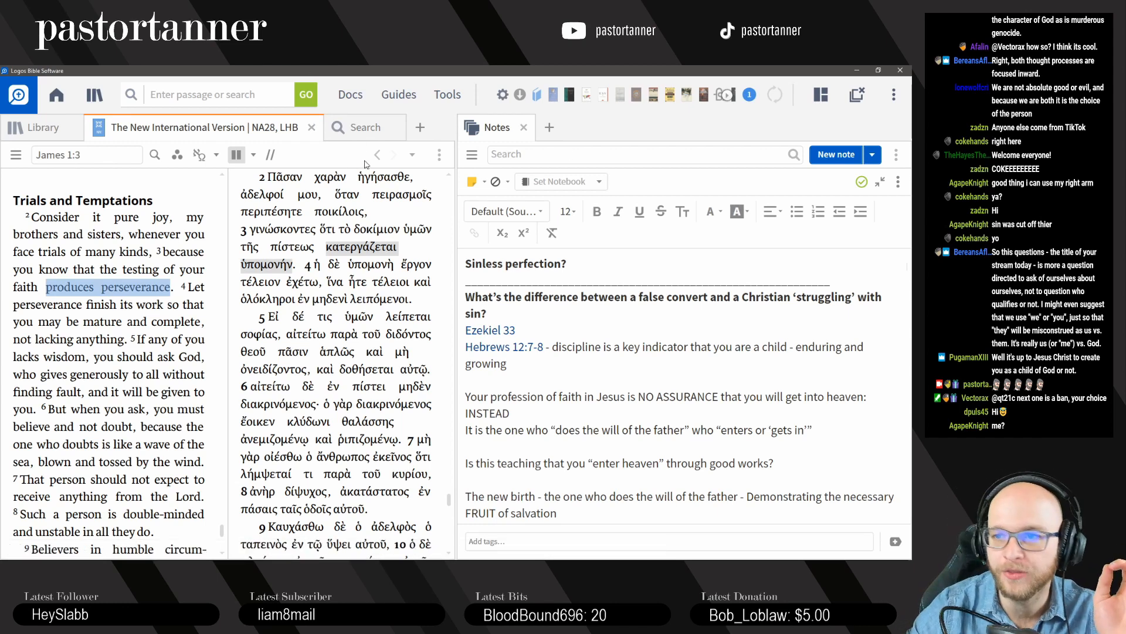
click(504, 346)
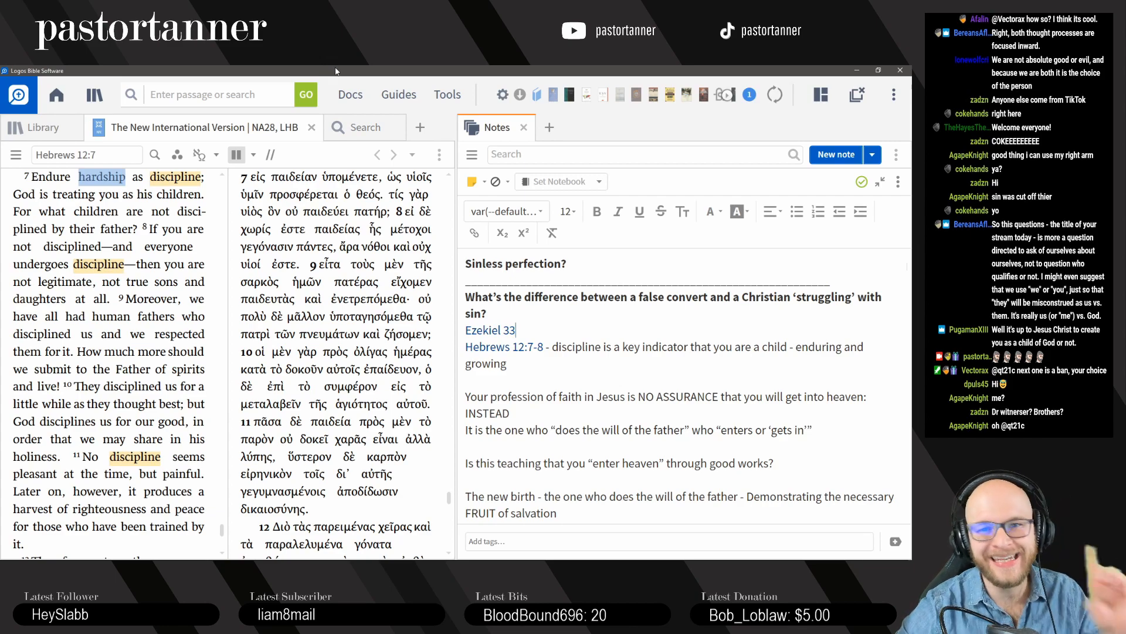
Step: Open Ezekiel 36 and highlight the cleansing promise of verse 25 and the new heart and spirit
click(490, 330)
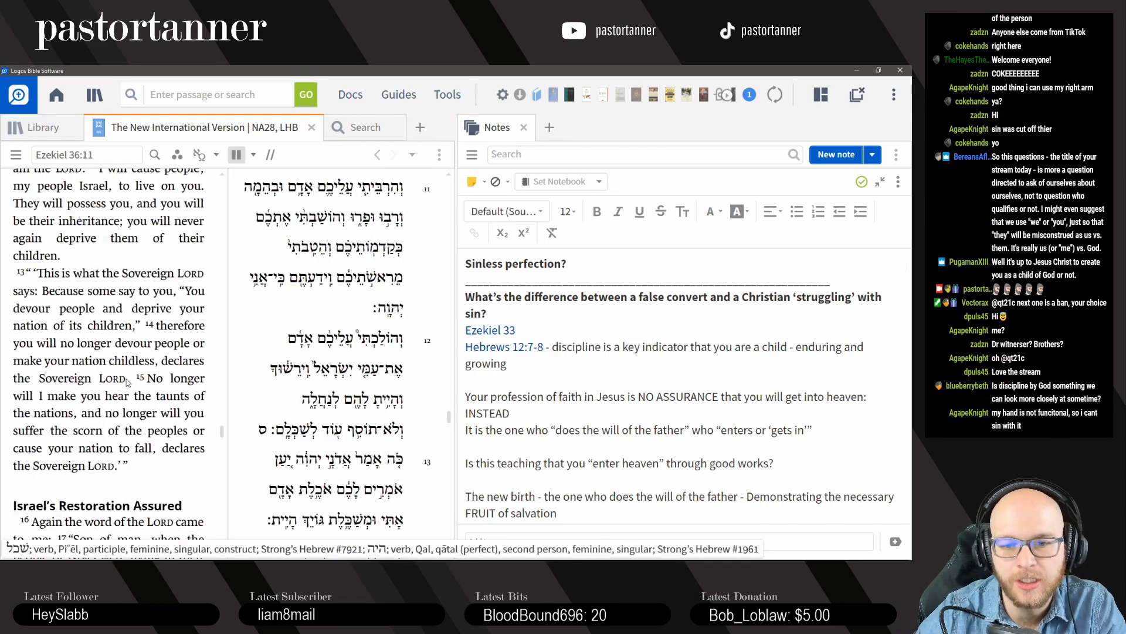
scroll(down, 3)
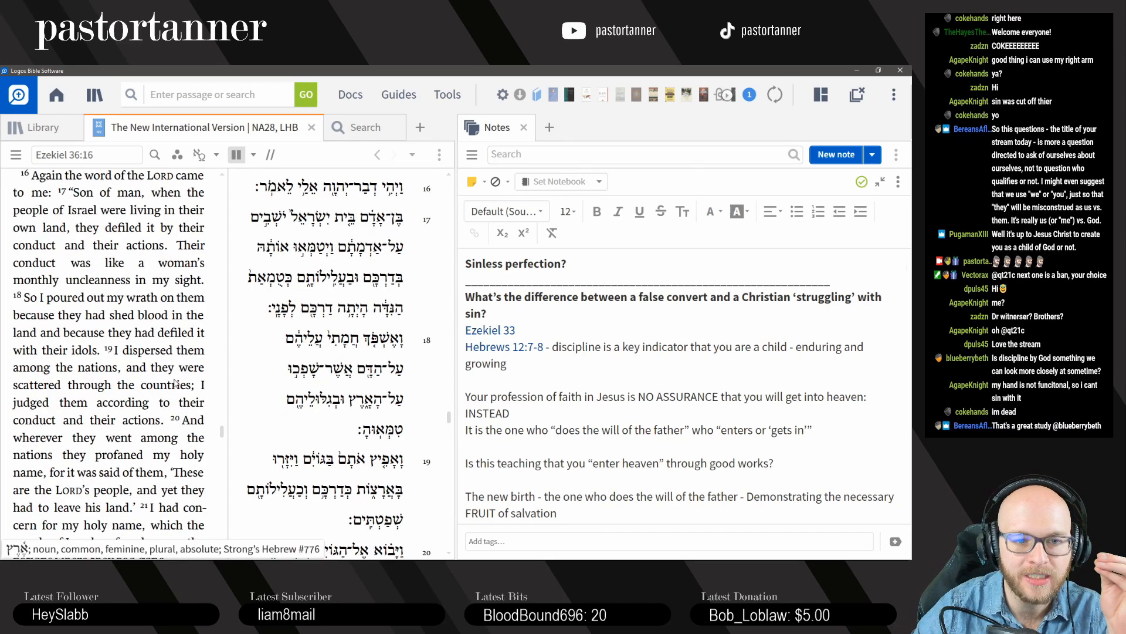
scroll(down, 3)
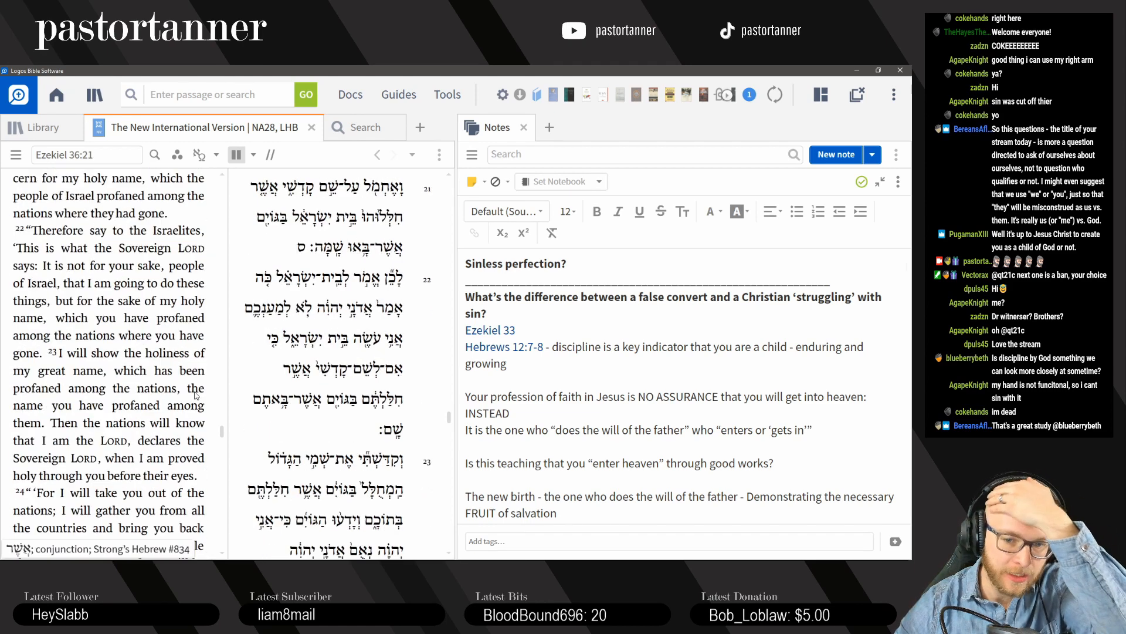
scroll(down, 3)
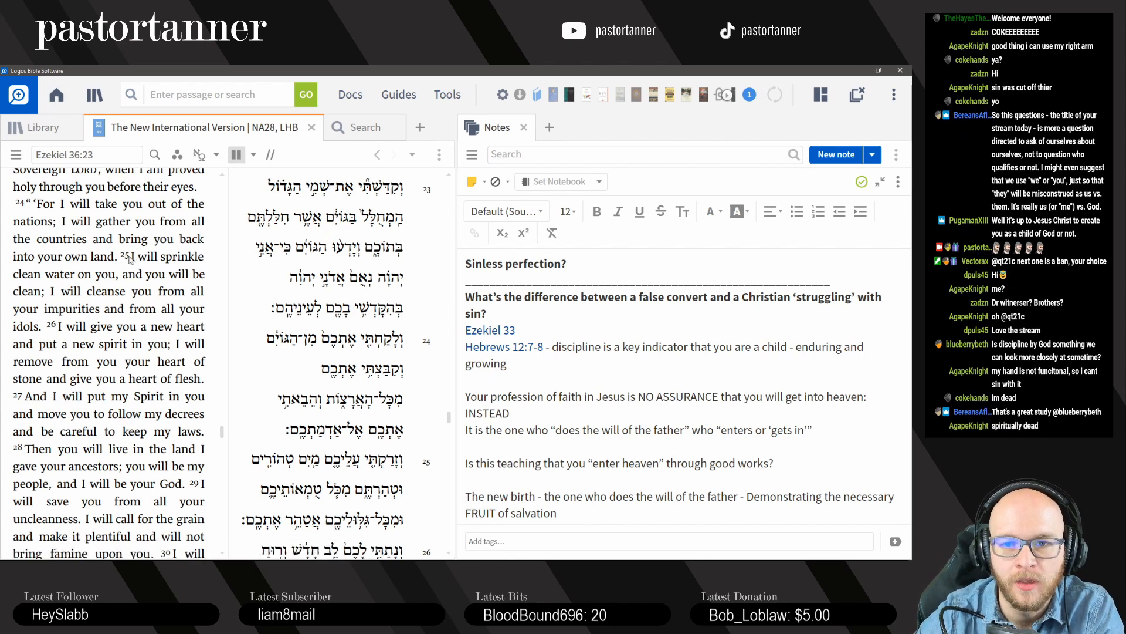
drag(127, 255, 136, 274)
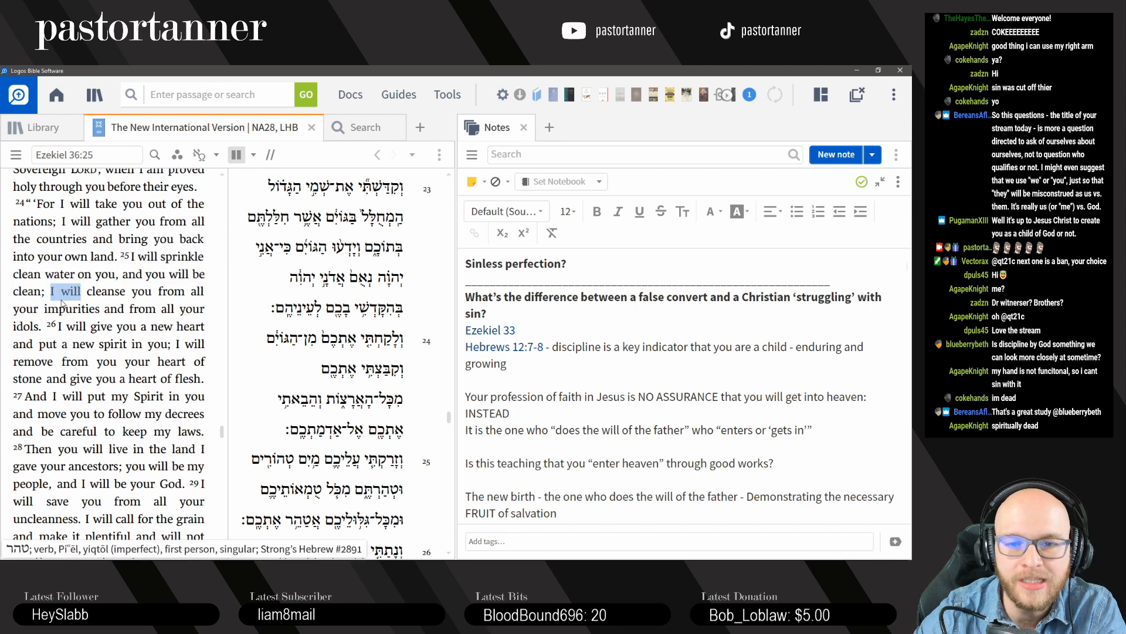
drag(54, 291, 40, 325)
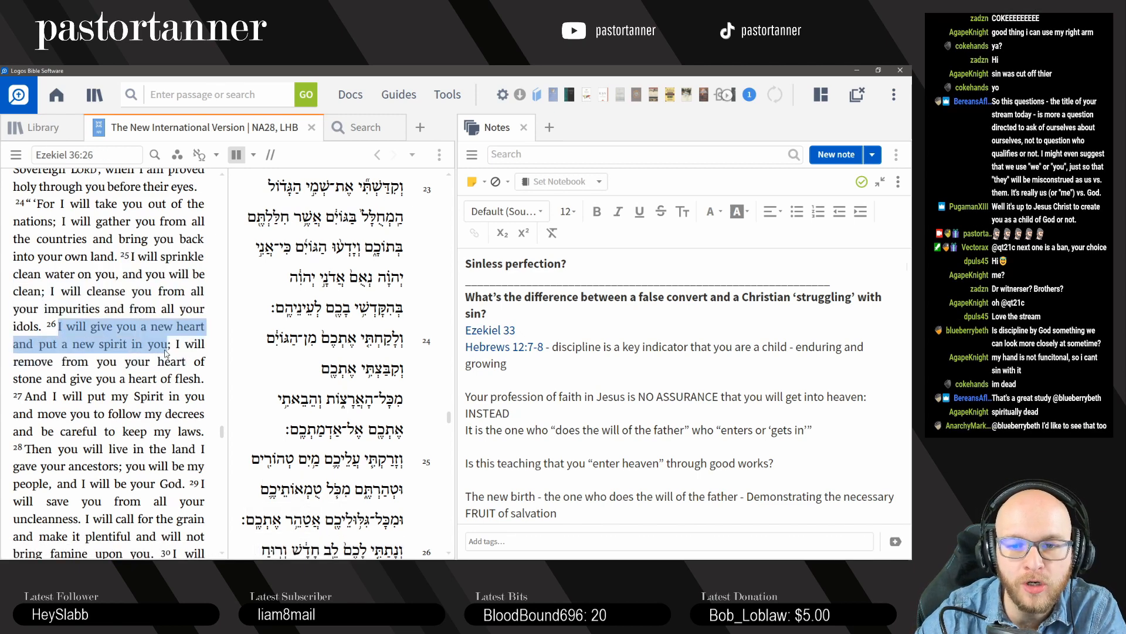
Step: Highlight verse 28 'you will be my people' and start a 'Self-loathing' line under Hebrews 12:7-8
scroll(down, 3)
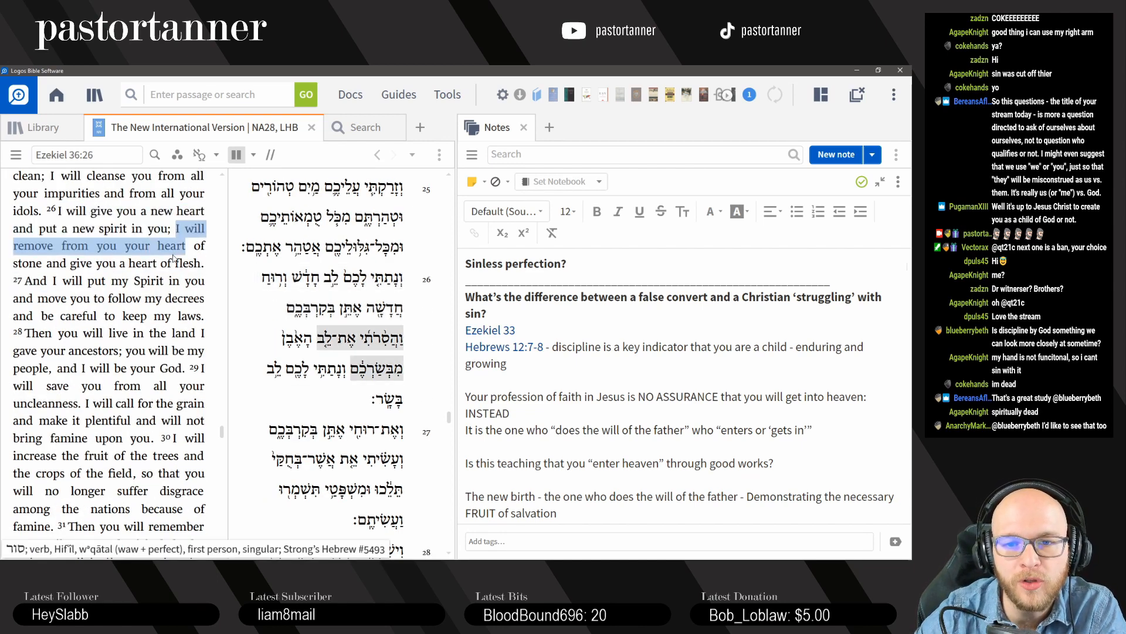
scroll(down, 3)
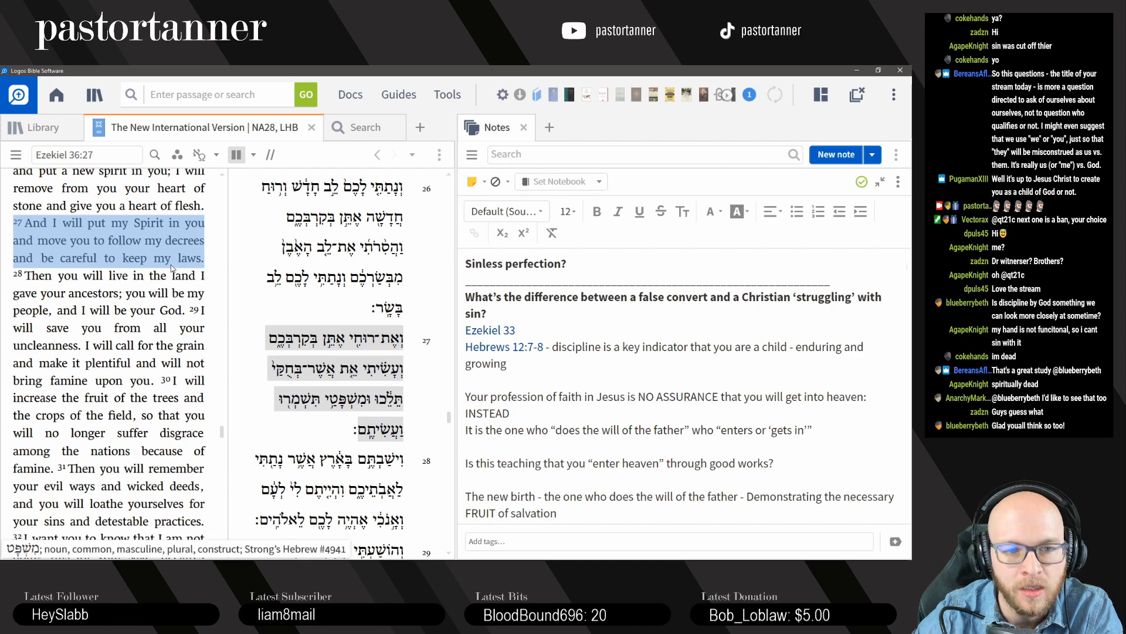
scroll(down, 3)
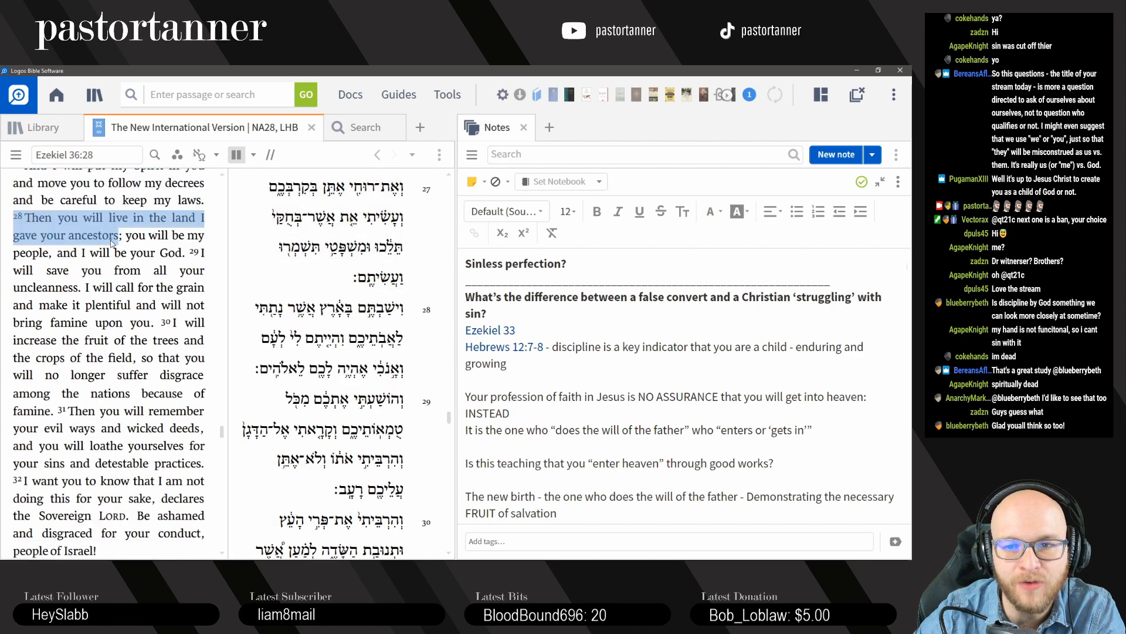
drag(122, 235, 183, 252)
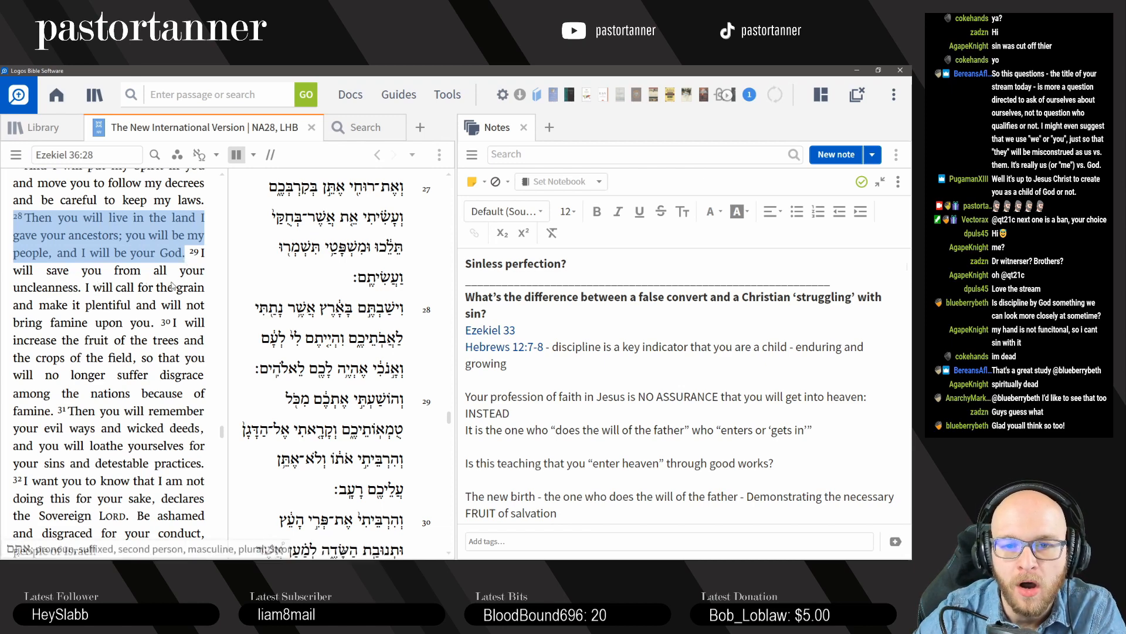
scroll(down, 3)
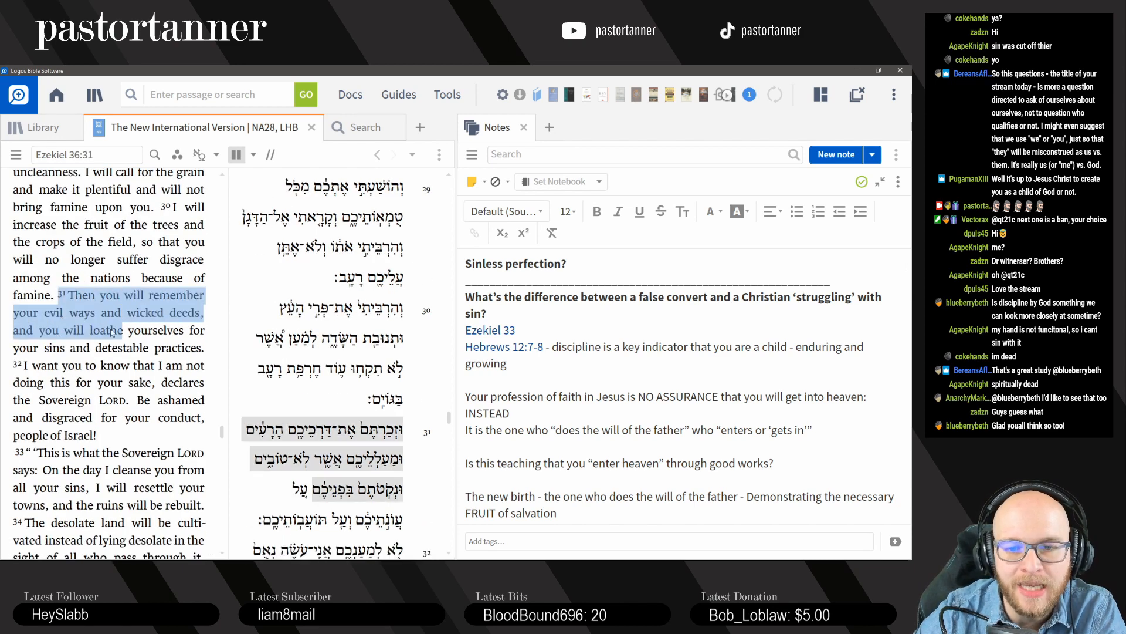
scroll(down, 3)
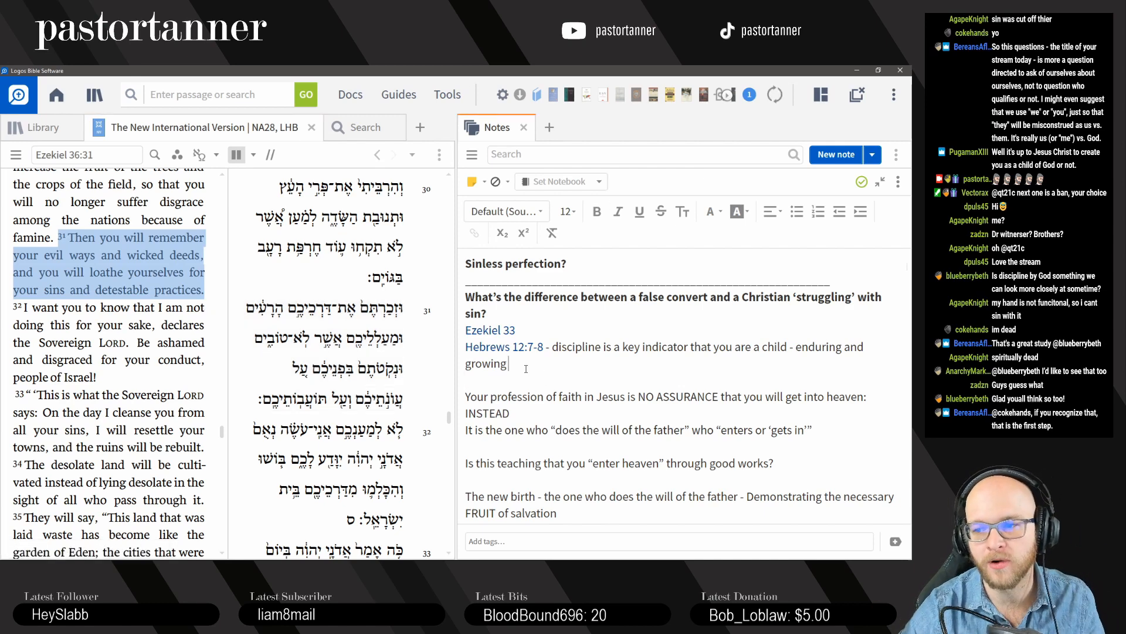
text(Self-loathi)
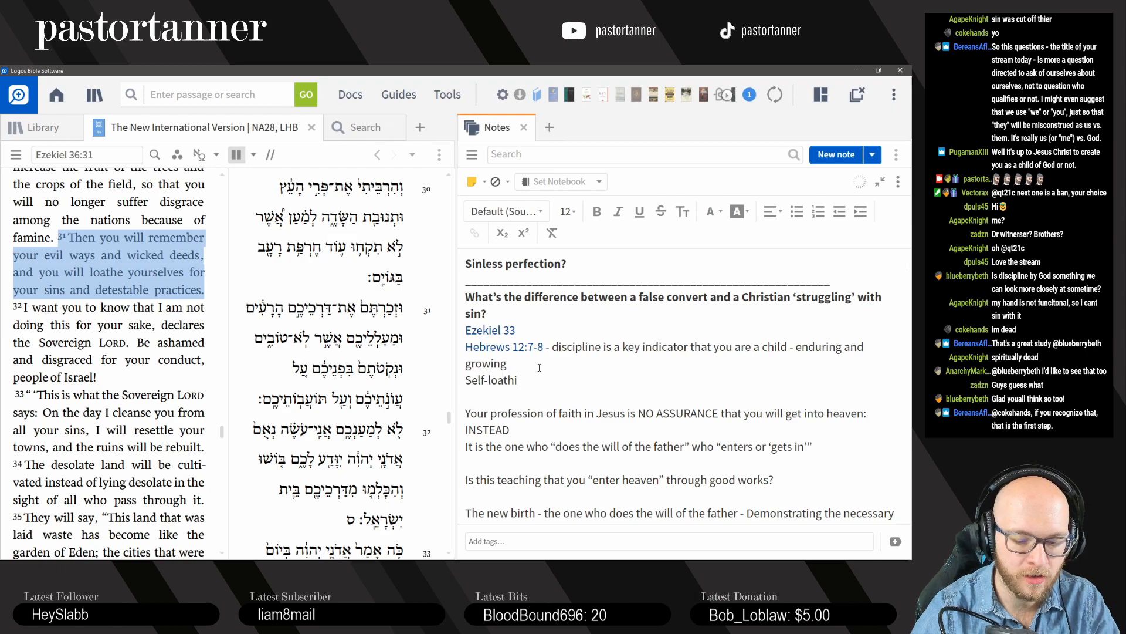